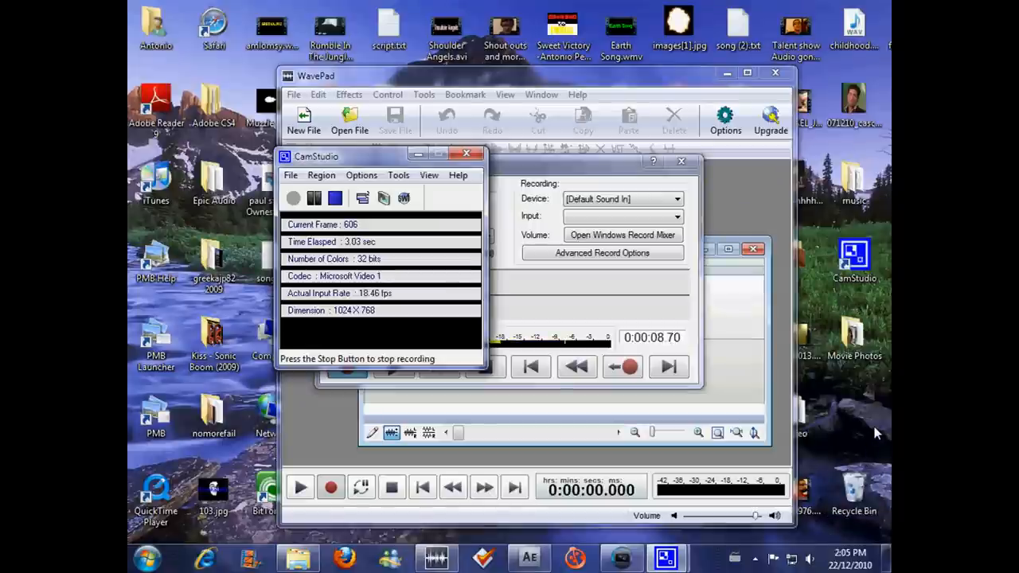
# Bring up the earlier fire composition, scrub its frames, then close the project to trigger the save prompt.
pyautogui.click(860, 535)
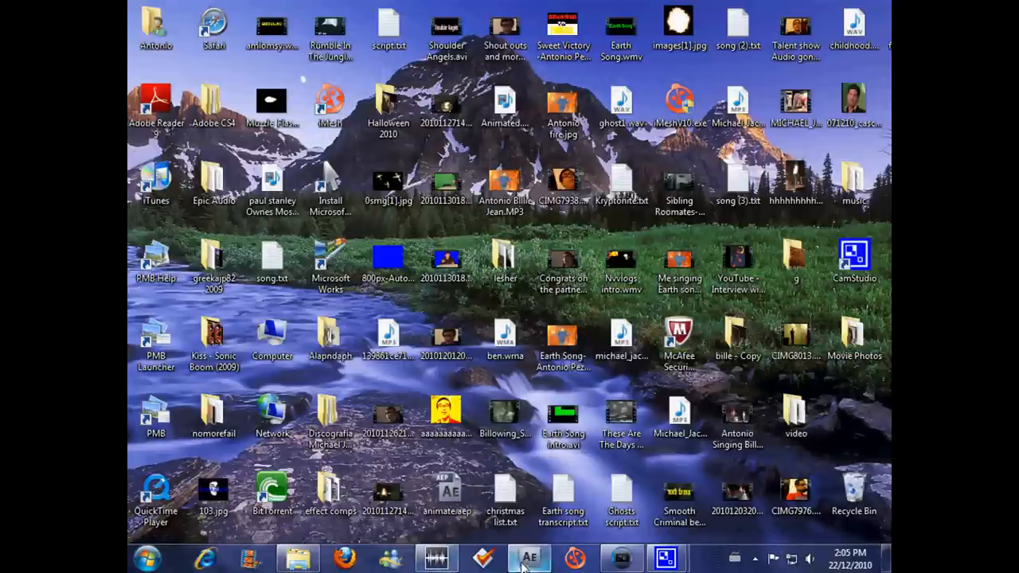
pyautogui.moveTo(529, 558)
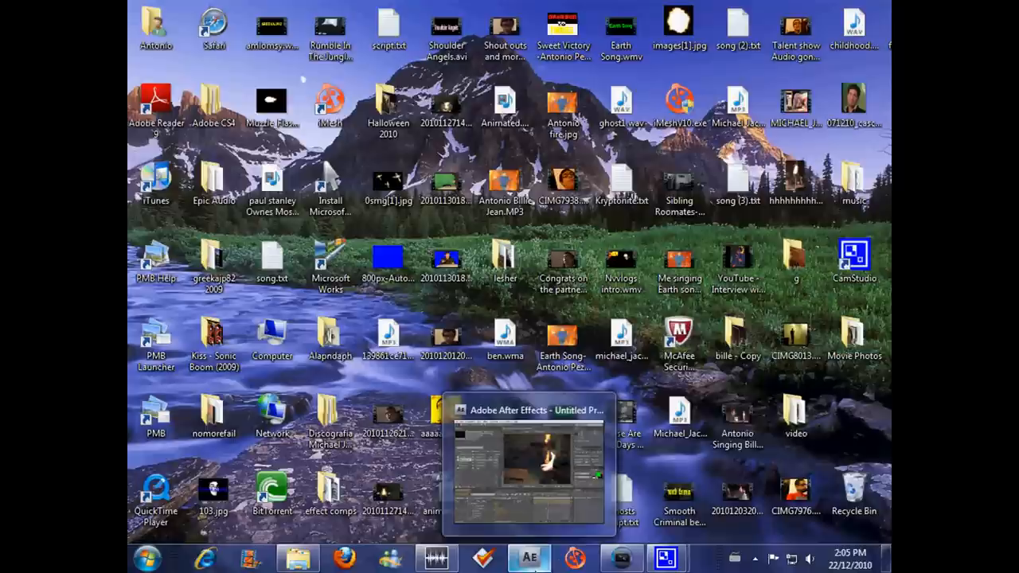
pyautogui.click(436, 558)
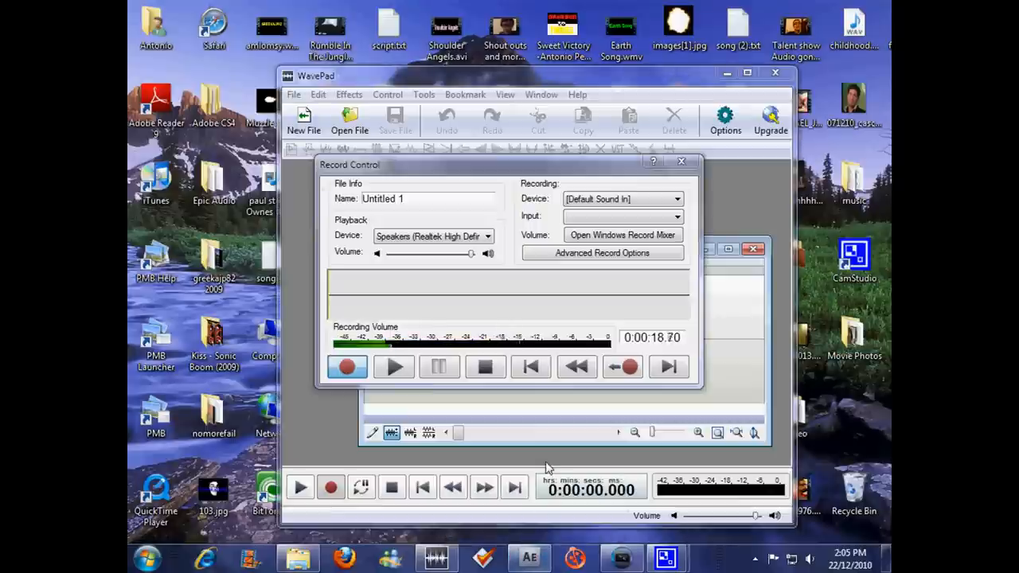
pyautogui.click(529, 558)
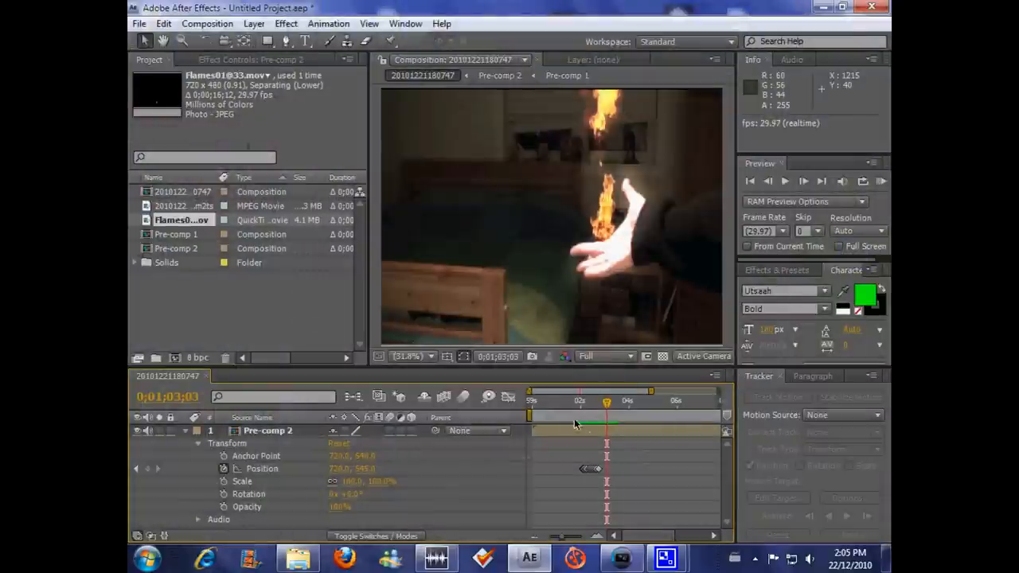
pyautogui.moveTo(607, 401); pyautogui.dragTo(571, 401)
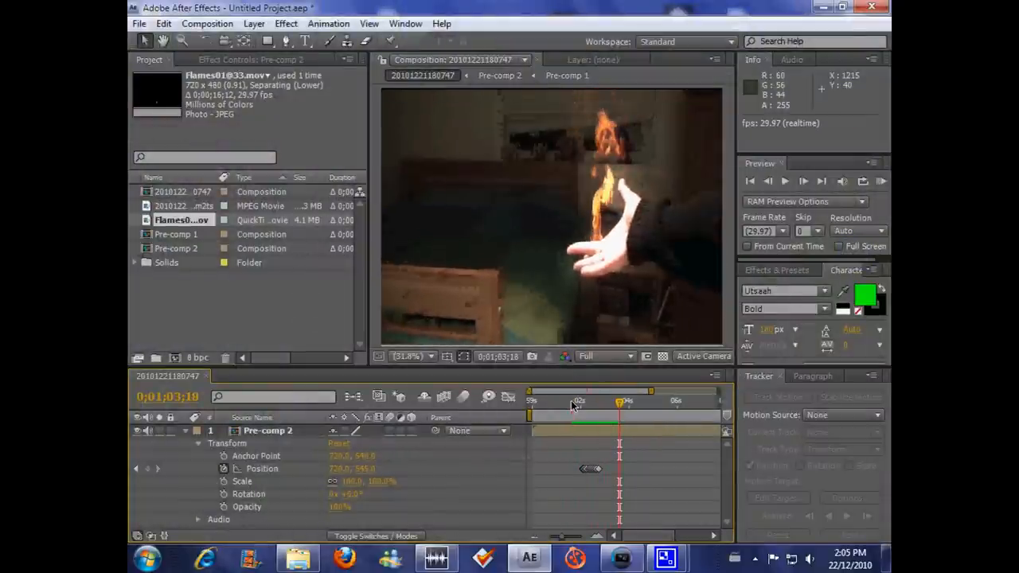
pyautogui.click(163, 24)
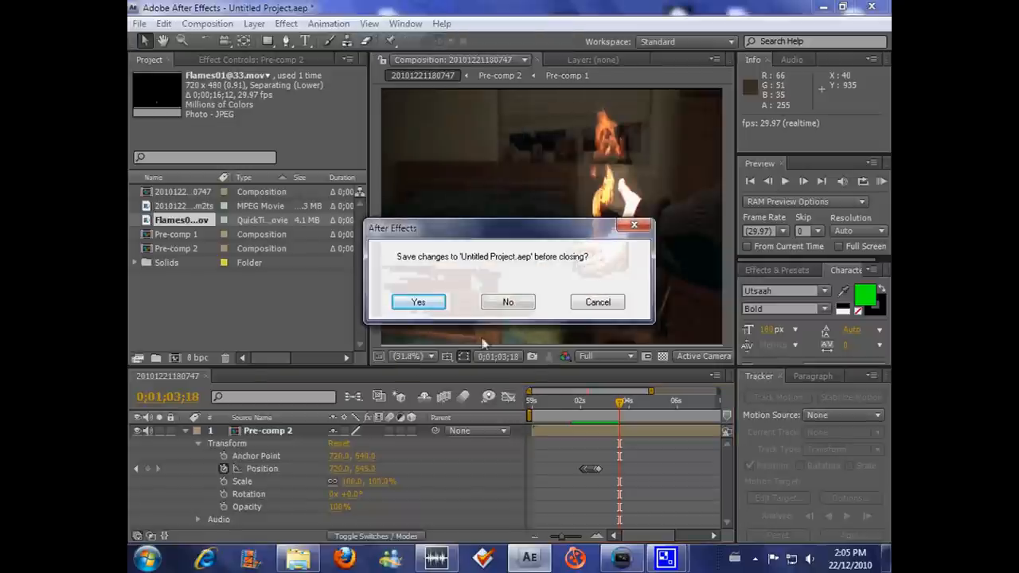
# Discard the old project without saving and open the video folder on the desktop.
pyautogui.click(506, 303)
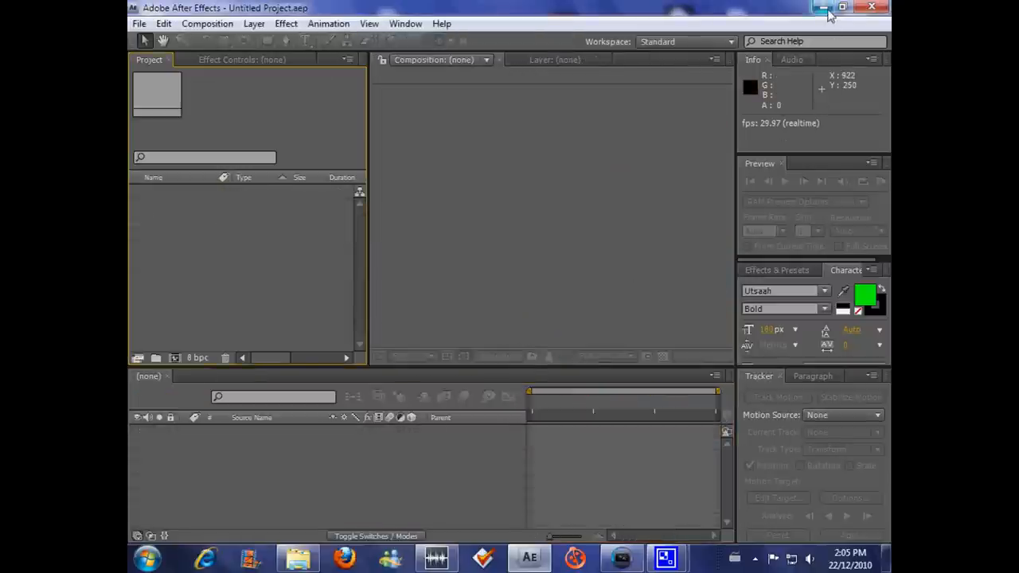
pyautogui.click(822, 6)
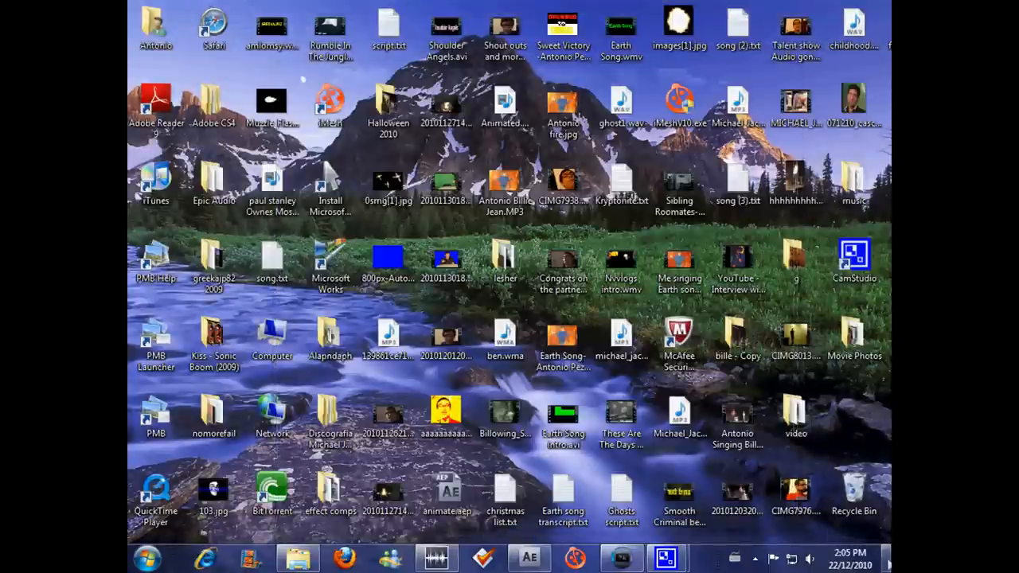
pyautogui.click(796, 412)
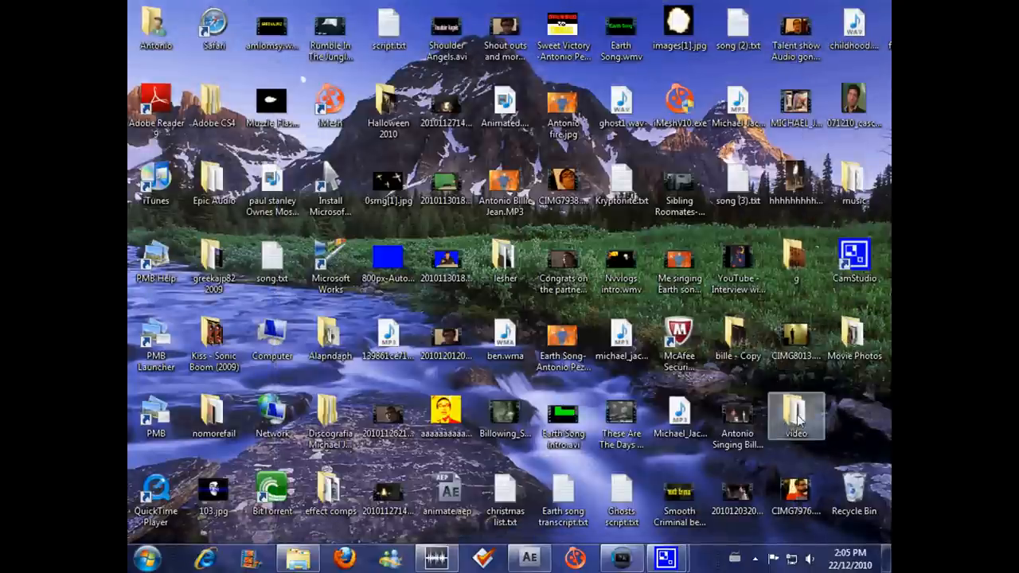
pyautogui.doubleClick(796, 414)
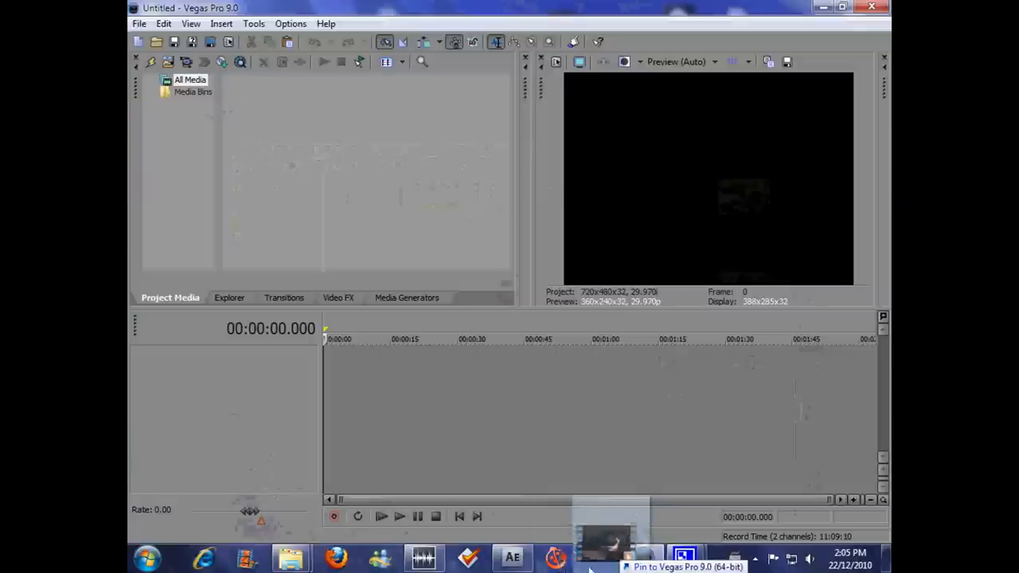
pyautogui.moveTo(494, 565)
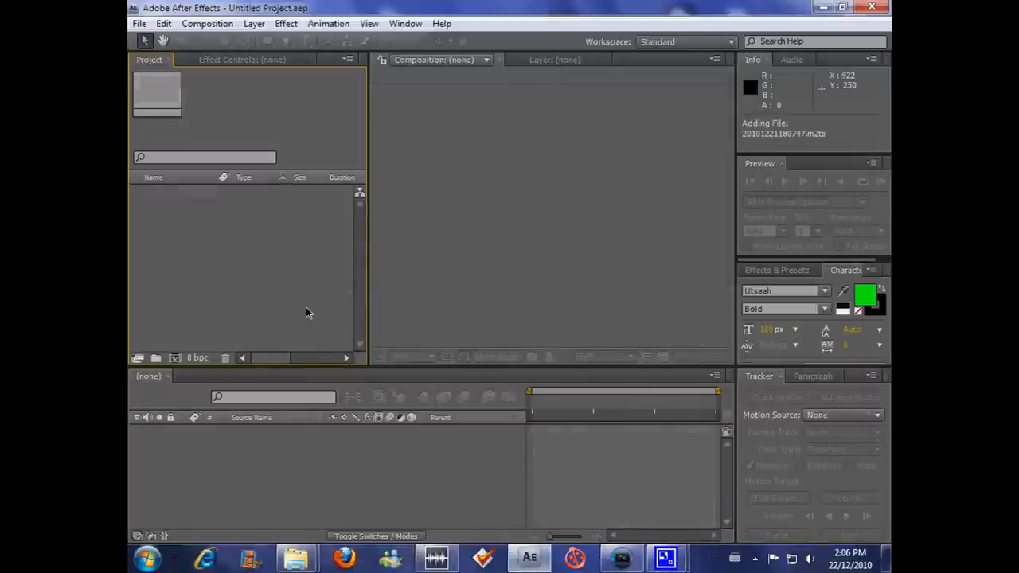
# Bring the .m2ts hand video and Flames .mov clip into the empty Project panel.
pyautogui.click(621, 557)
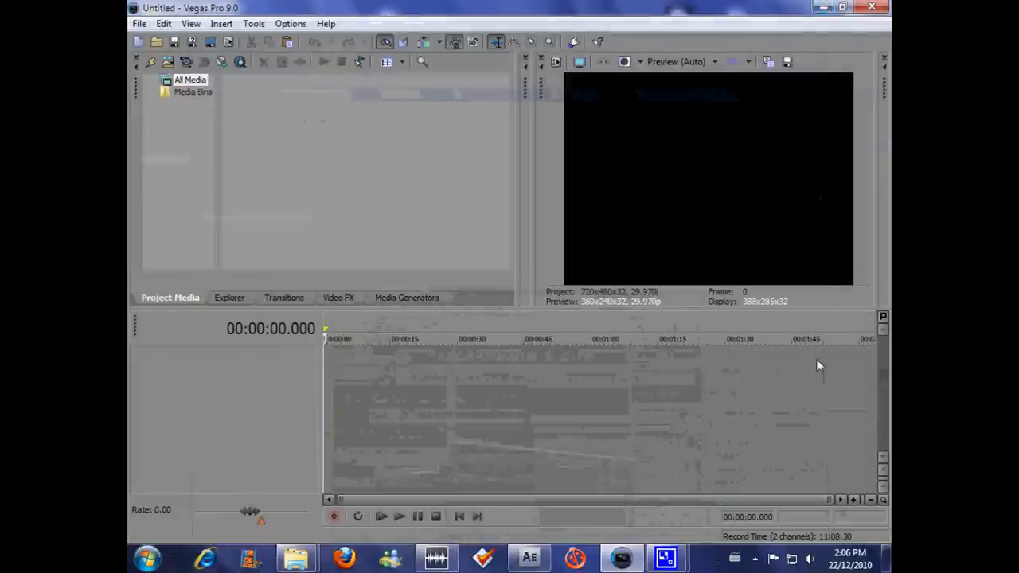
pyautogui.click(821, 6)
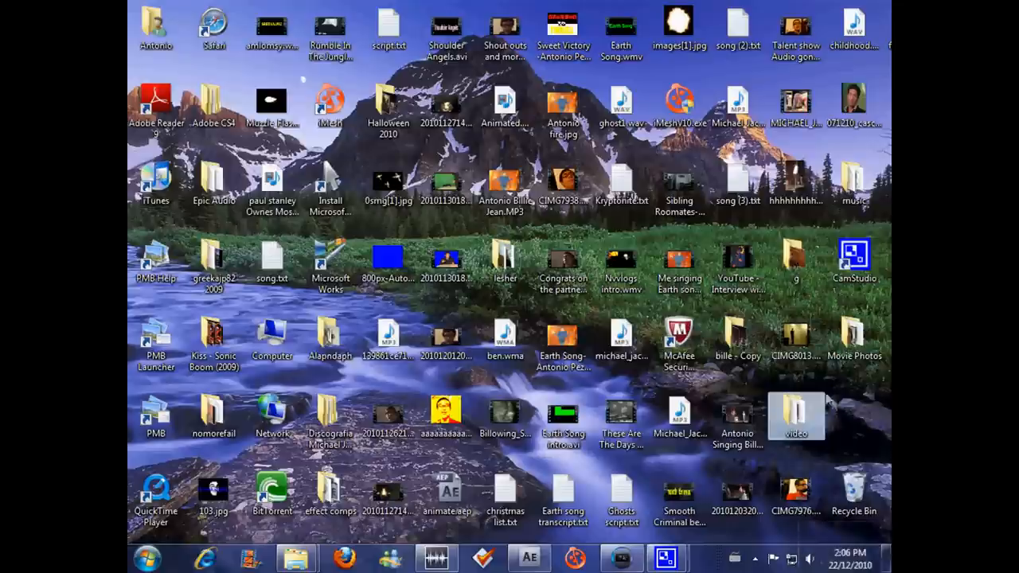
pyautogui.moveTo(797, 414)
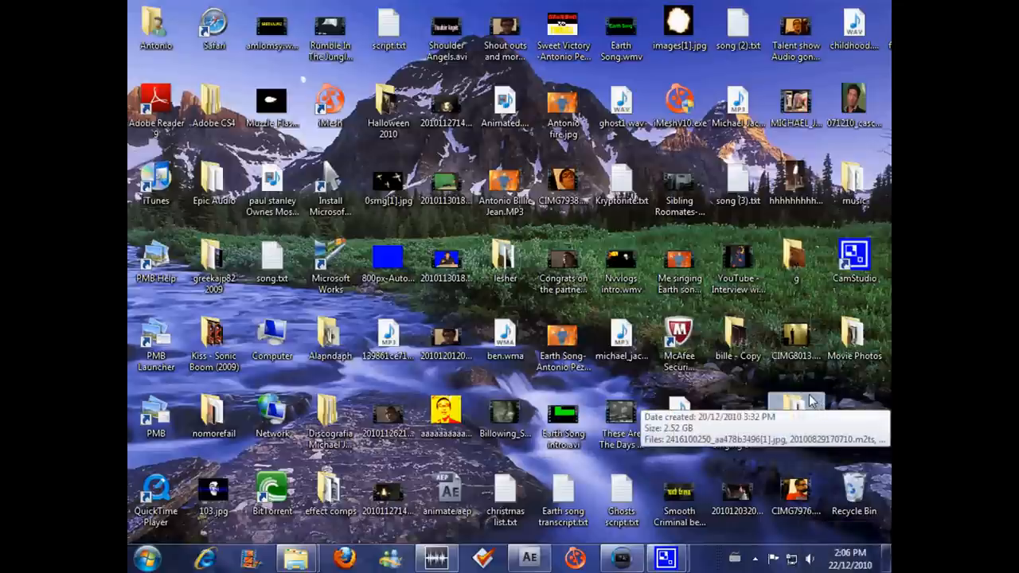
pyautogui.moveTo(332, 490)
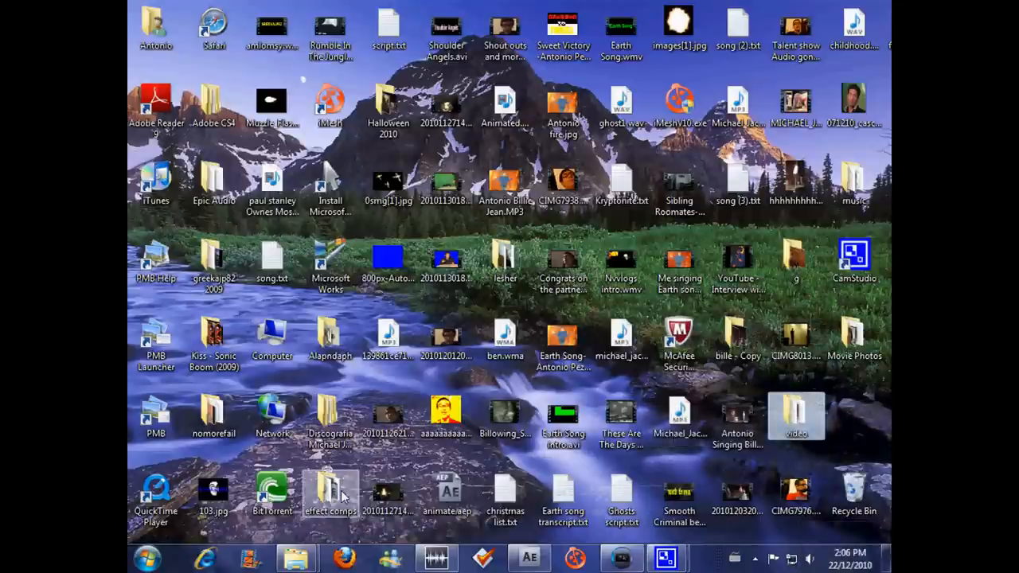
pyautogui.doubleClick(331, 490)
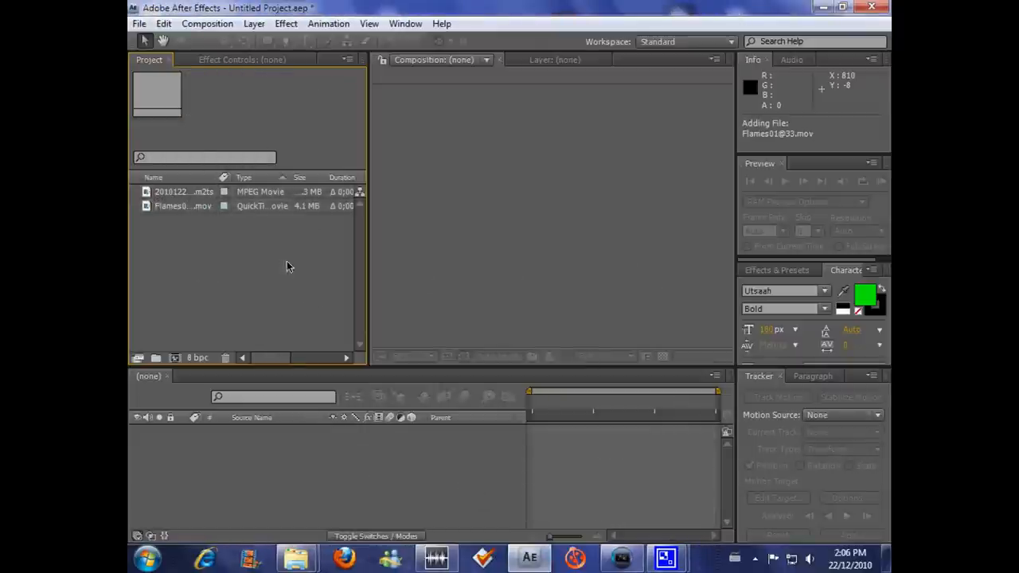
# Create a composition from the hand footage and scrub to about 0;01;02;11 where the palm opens.
pyautogui.click(184, 191)
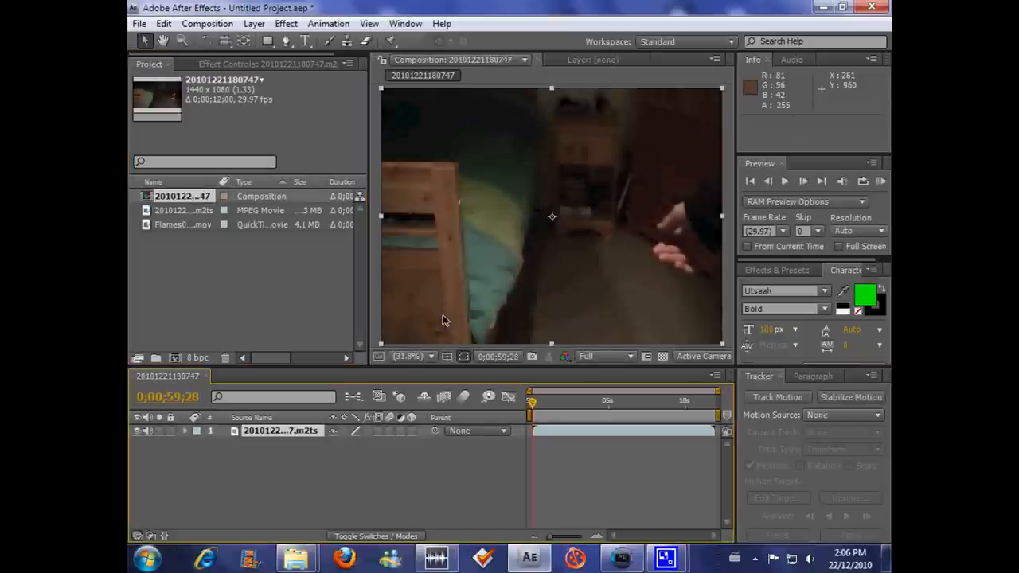
pyautogui.moveTo(530, 410); pyautogui.dragTo(532, 411)
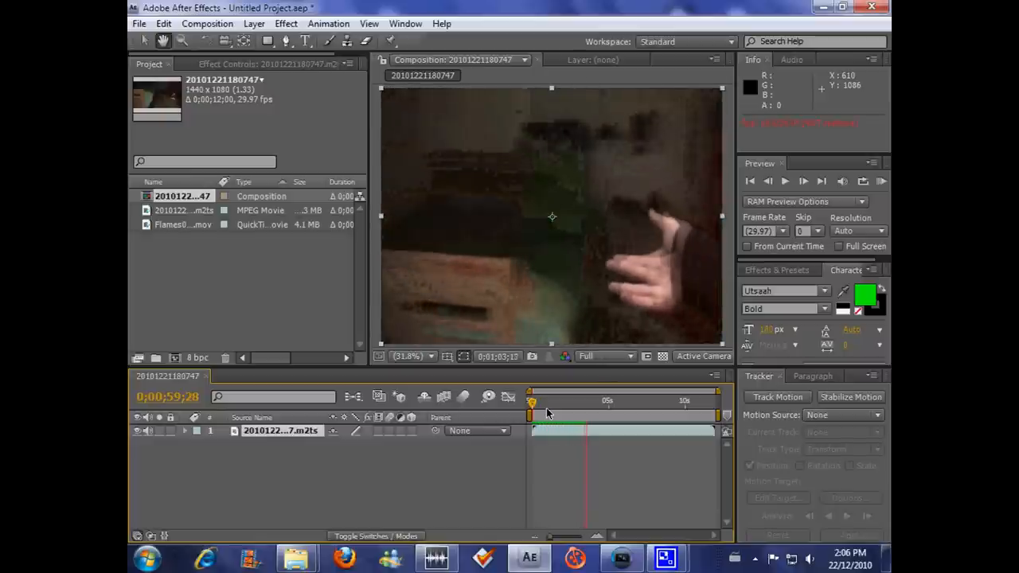
pyautogui.moveTo(532, 401); pyautogui.dragTo(593, 401)
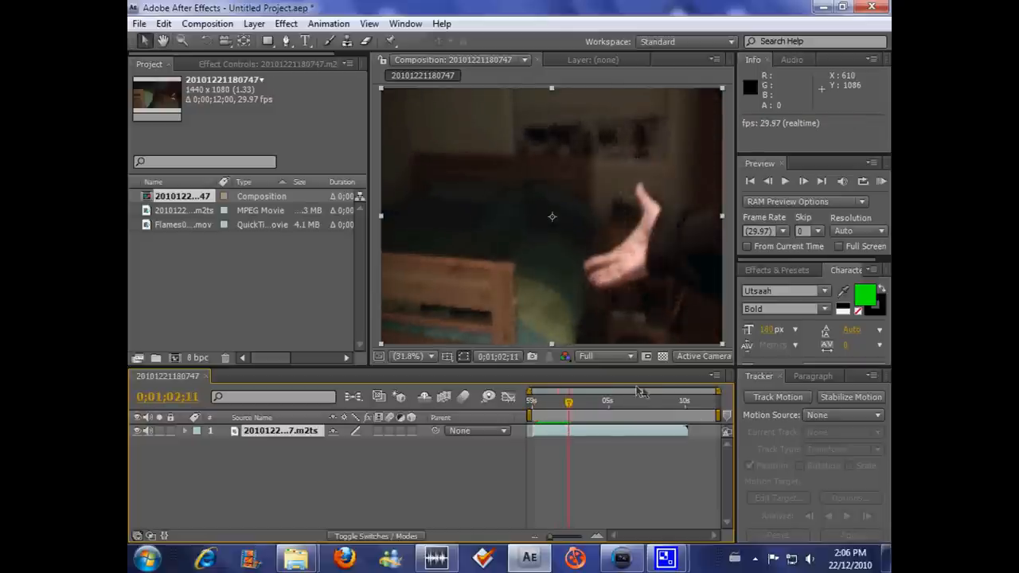
pyautogui.moveTo(624, 411)
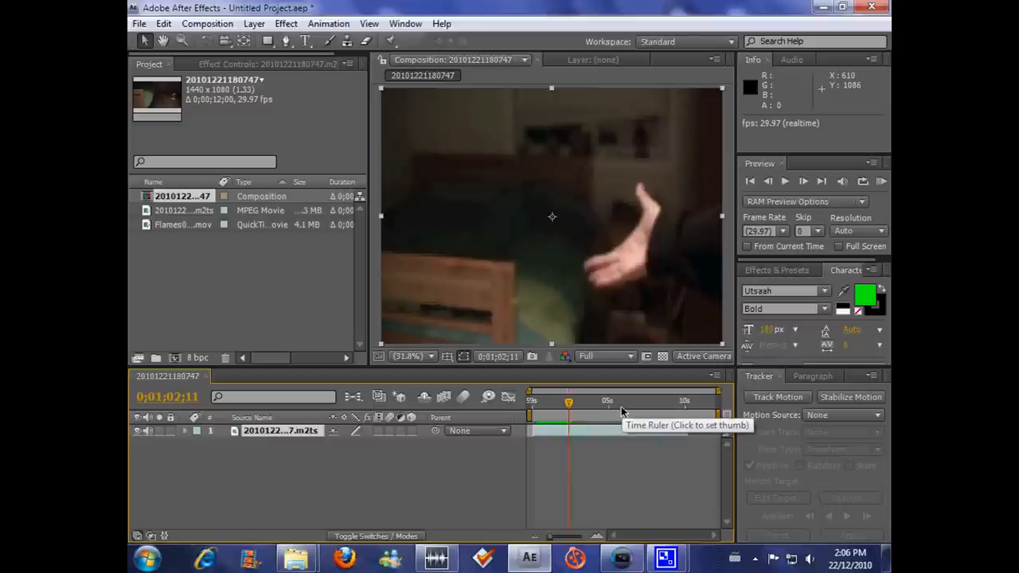
pyautogui.moveTo(561, 146)
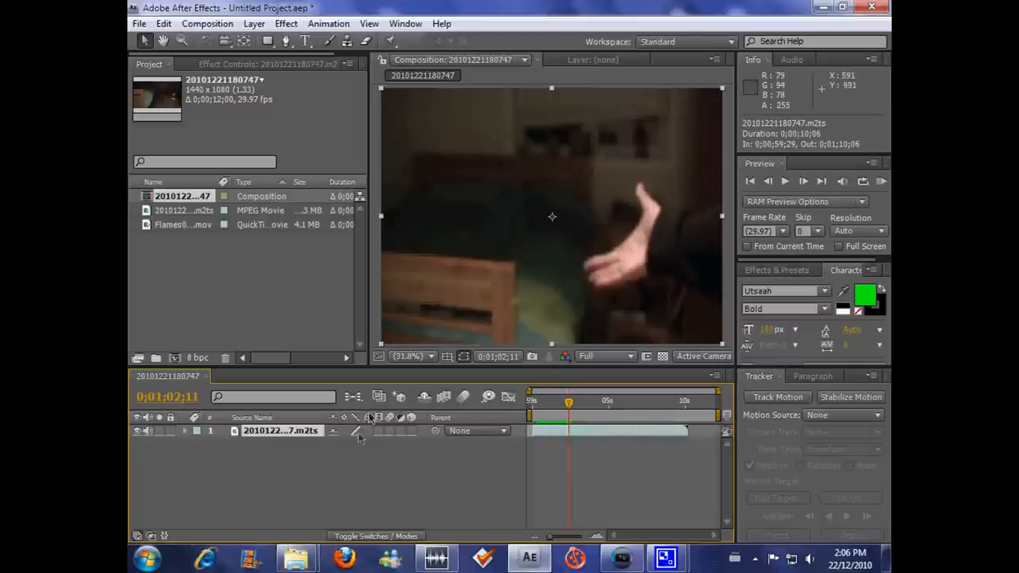
pyautogui.moveTo(351, 446)
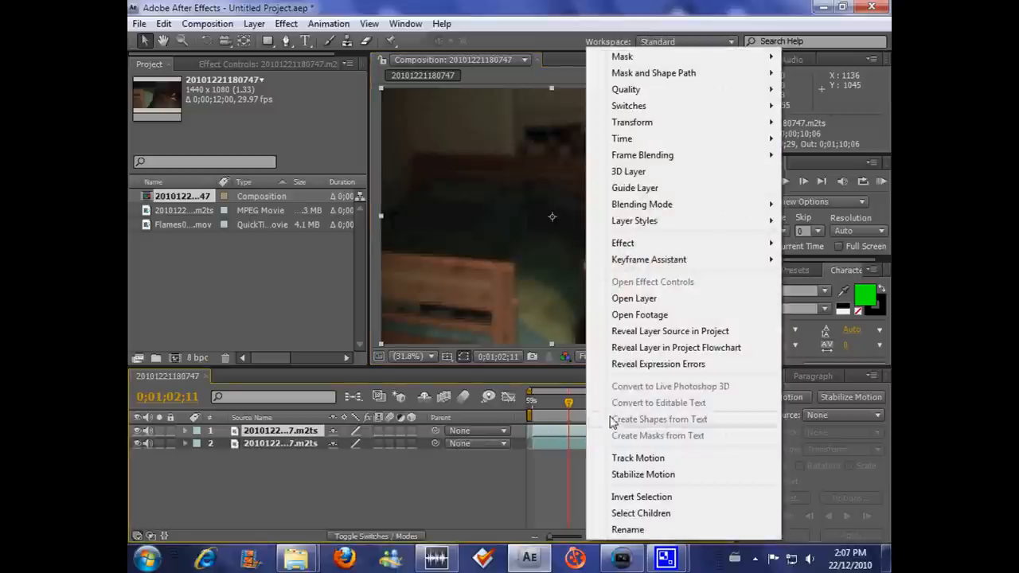
# Duplicate the hand footage layer so two identical copies are stacked.
pyautogui.click(642, 204)
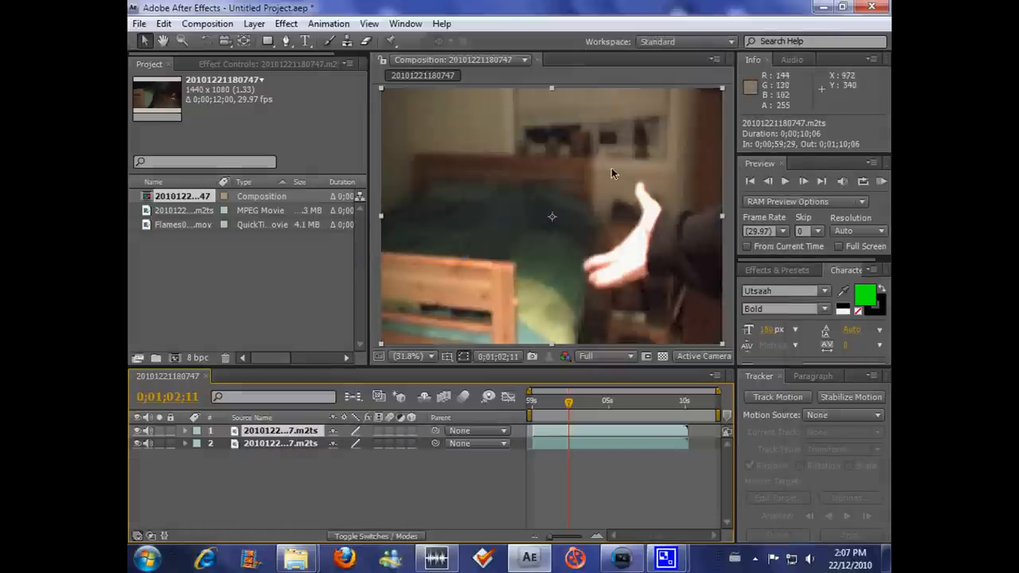
pyautogui.moveTo(310, 61)
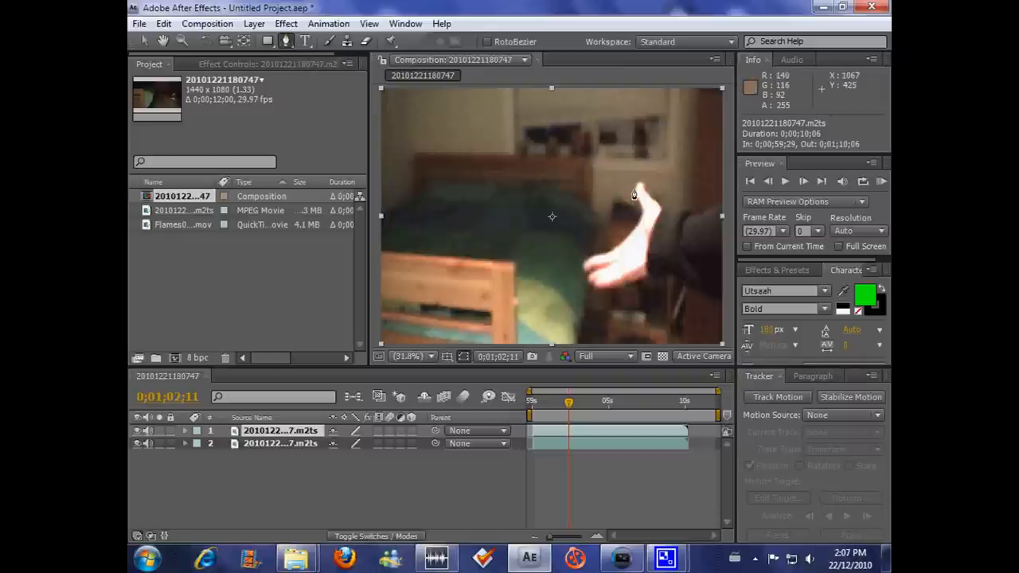
# Draw Mask 1 around the open hand on the top layer with the Pen tool.
pyautogui.click(629, 239)
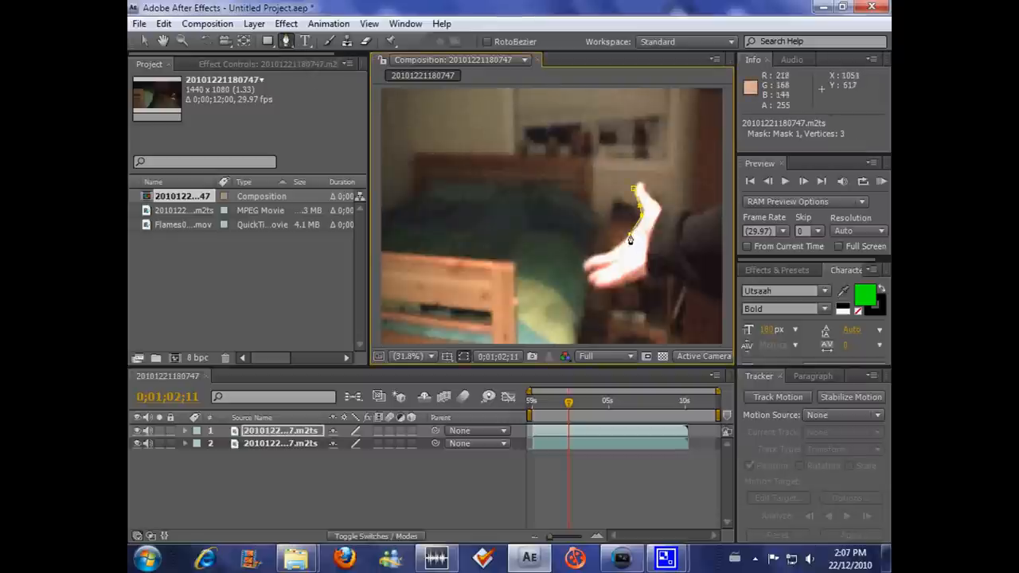
pyautogui.click(586, 283)
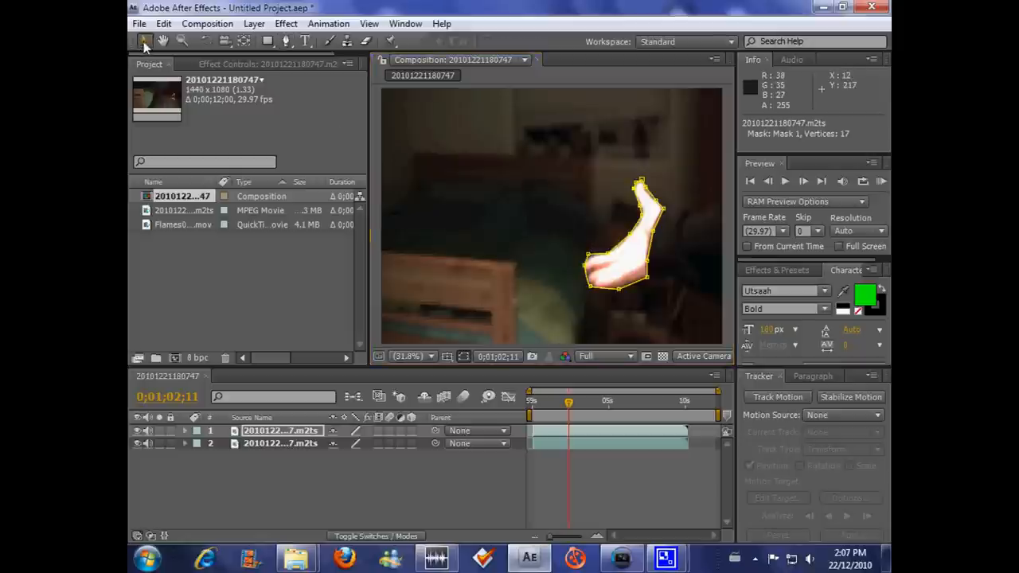
pyautogui.moveTo(703, 257)
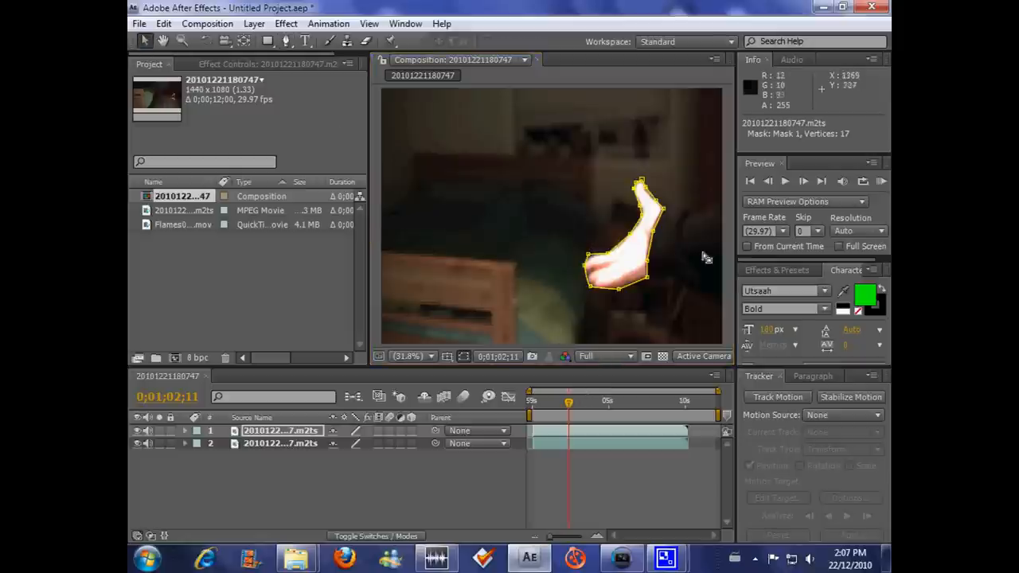
pyautogui.click(621, 271)
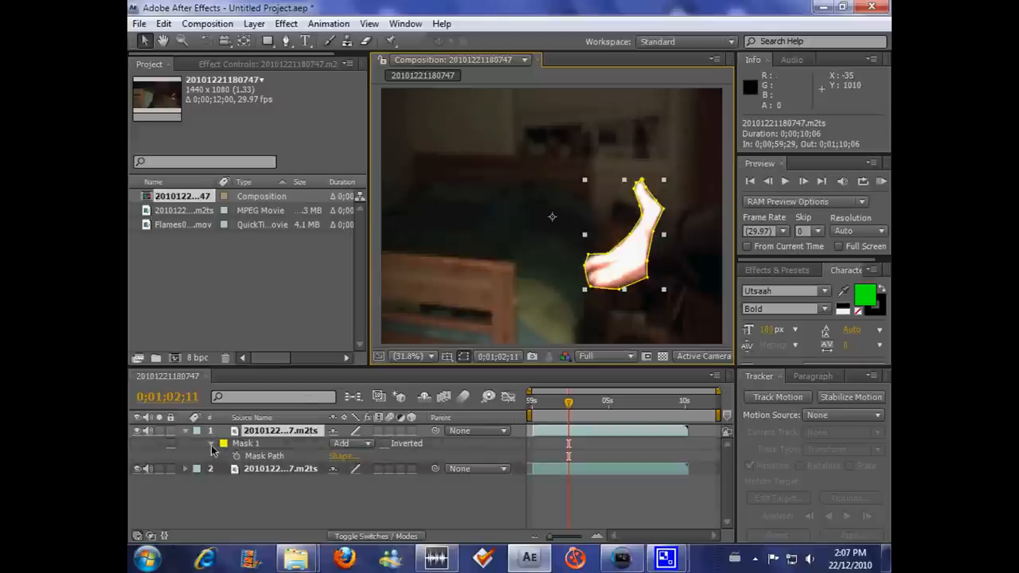
# Expand the palm mask and raise its Mask Feather for a soft edge.
pyautogui.click(214, 442)
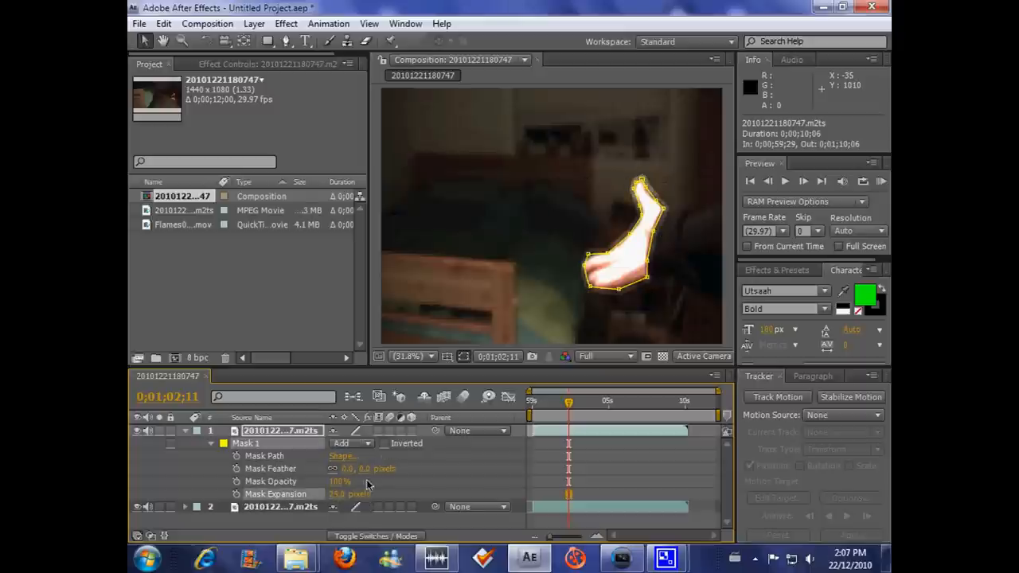
pyautogui.moveTo(366, 477)
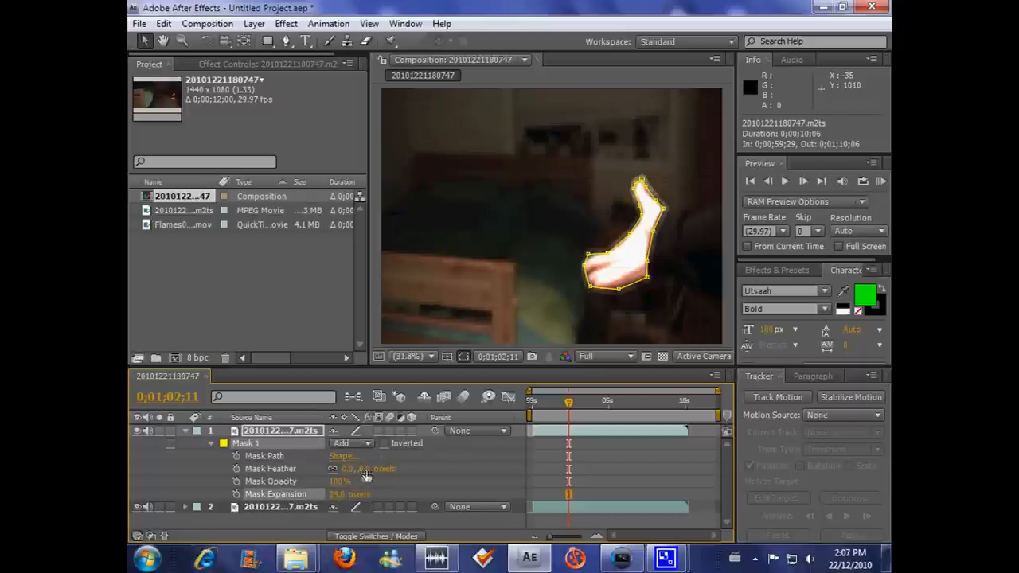
pyautogui.moveTo(363, 468); pyautogui.dragTo(422, 468)
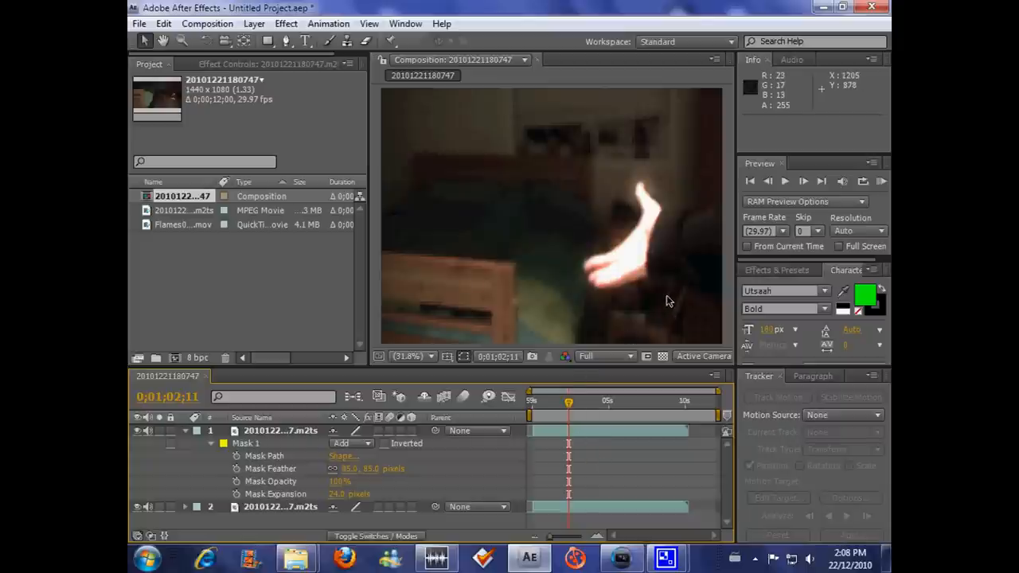
pyautogui.moveTo(494, 535)
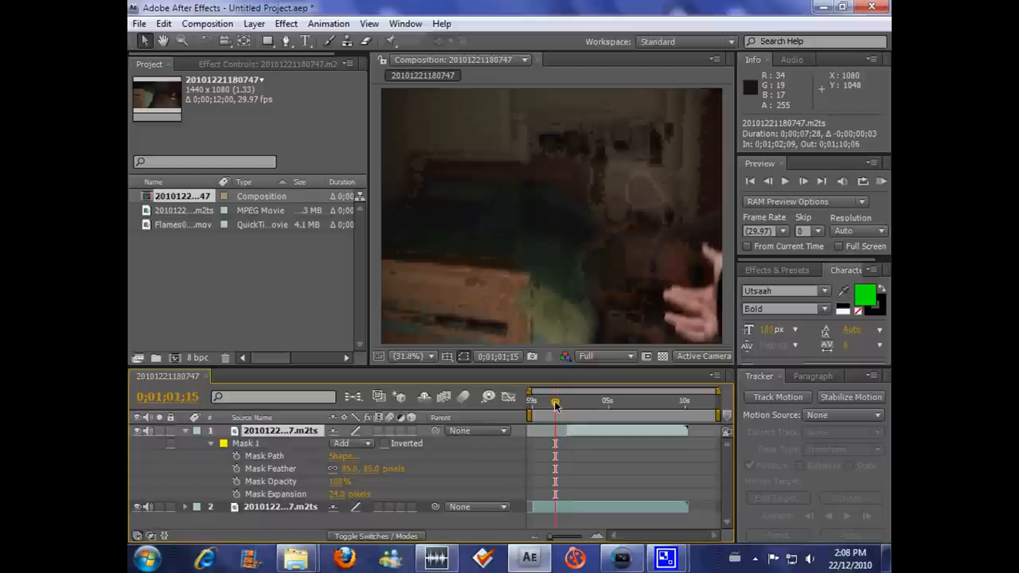
pyautogui.moveTo(554, 402); pyautogui.dragTo(571, 401)
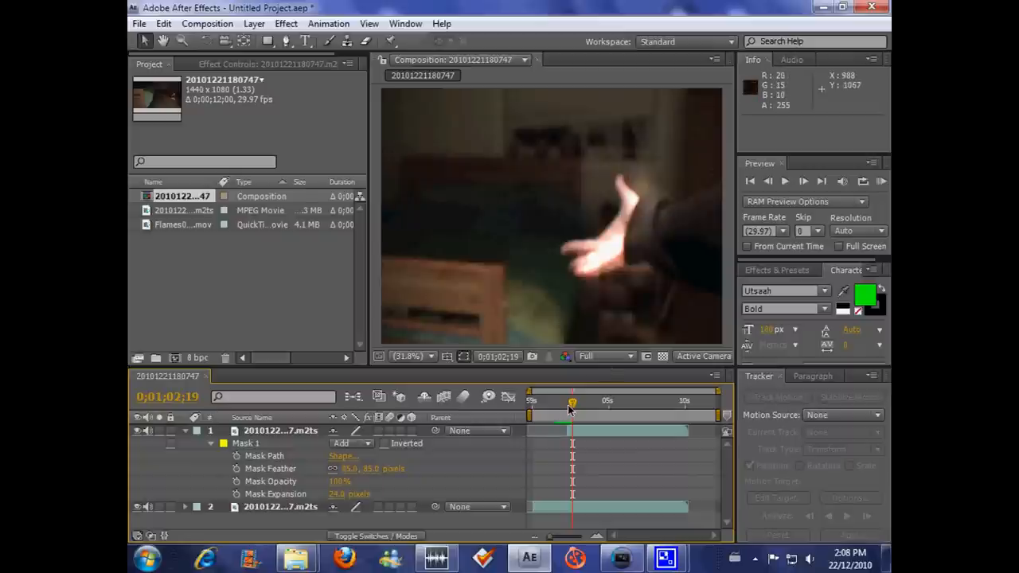
pyautogui.moveTo(572, 404); pyautogui.dragTo(565, 404)
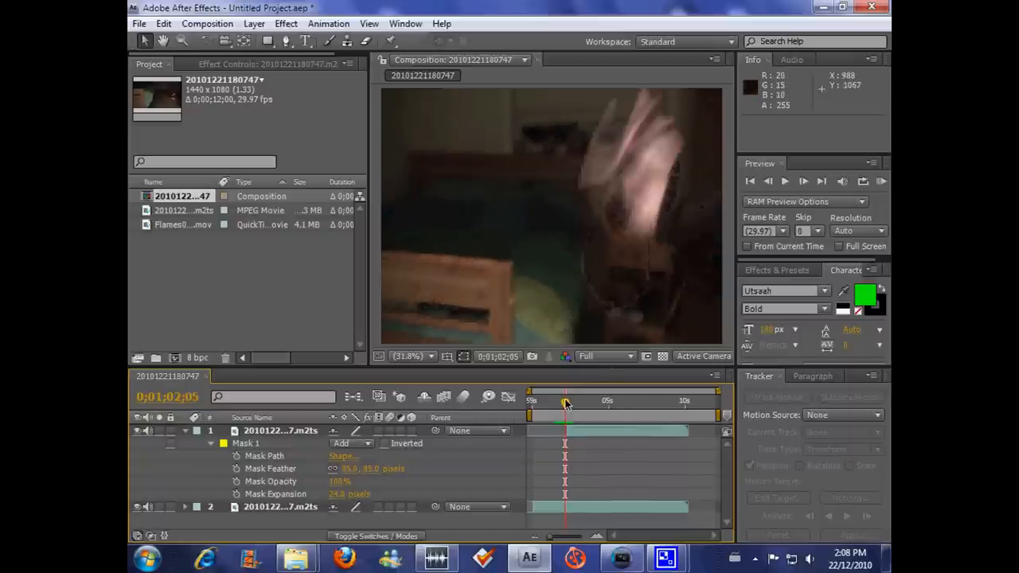
pyautogui.moveTo(566, 404); pyautogui.dragTo(567, 405)
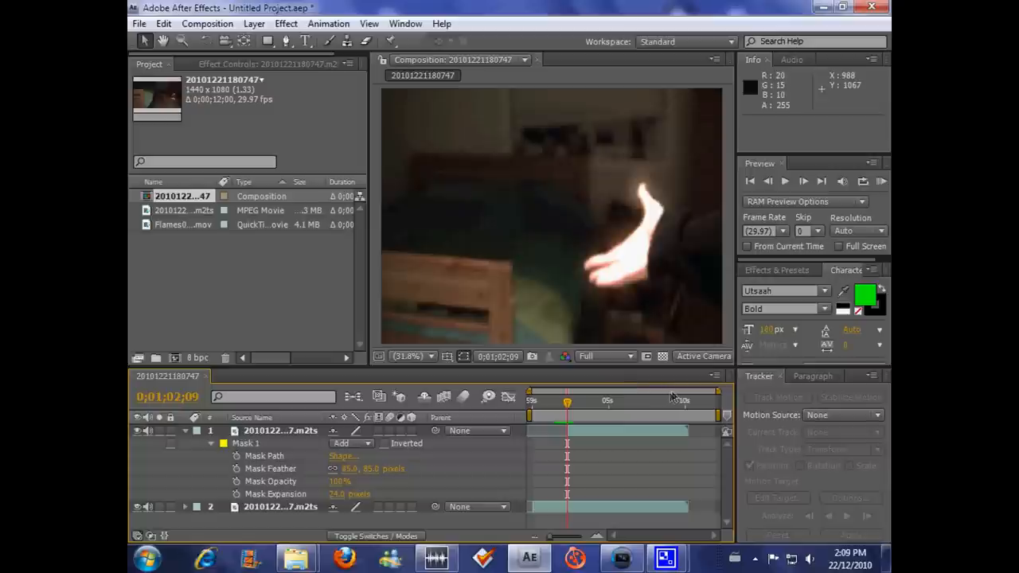
pyautogui.moveTo(439, 503)
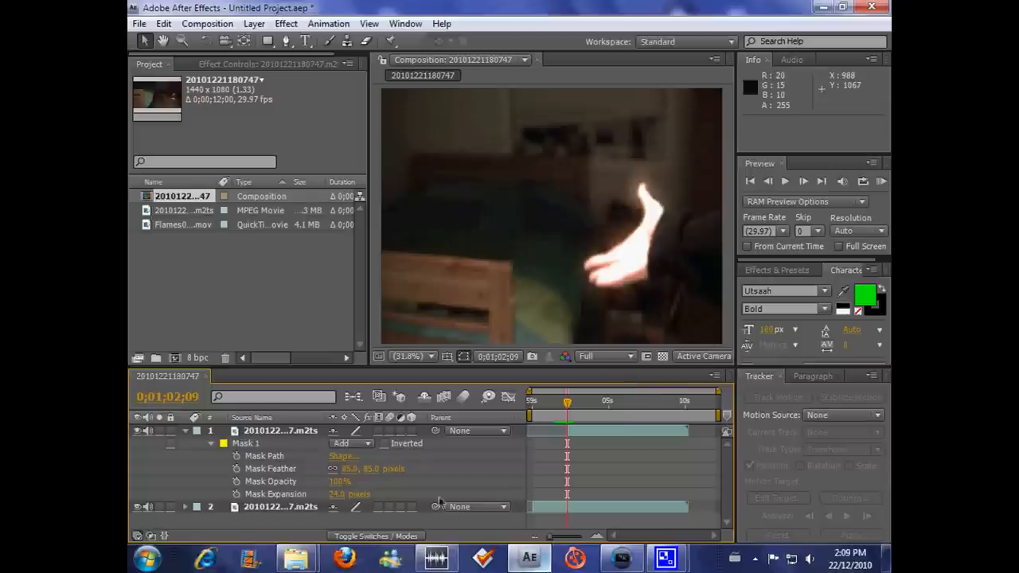
pyautogui.moveTo(236, 455)
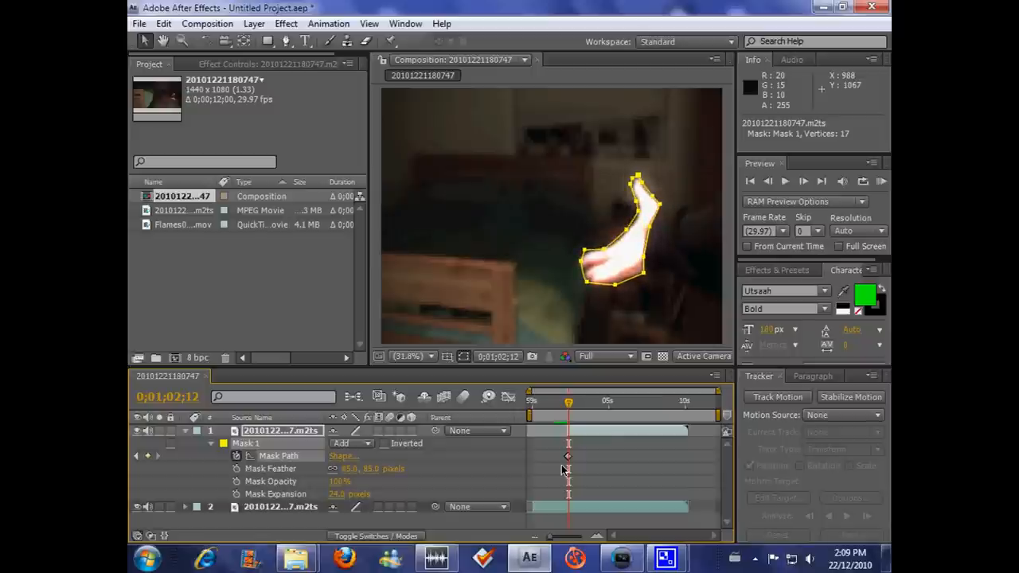
# Refit the mask at a later frame, scrub back to check the animation, and collapse the mask properties.
pyautogui.moveTo(569, 400); pyautogui.dragTo(613, 399)
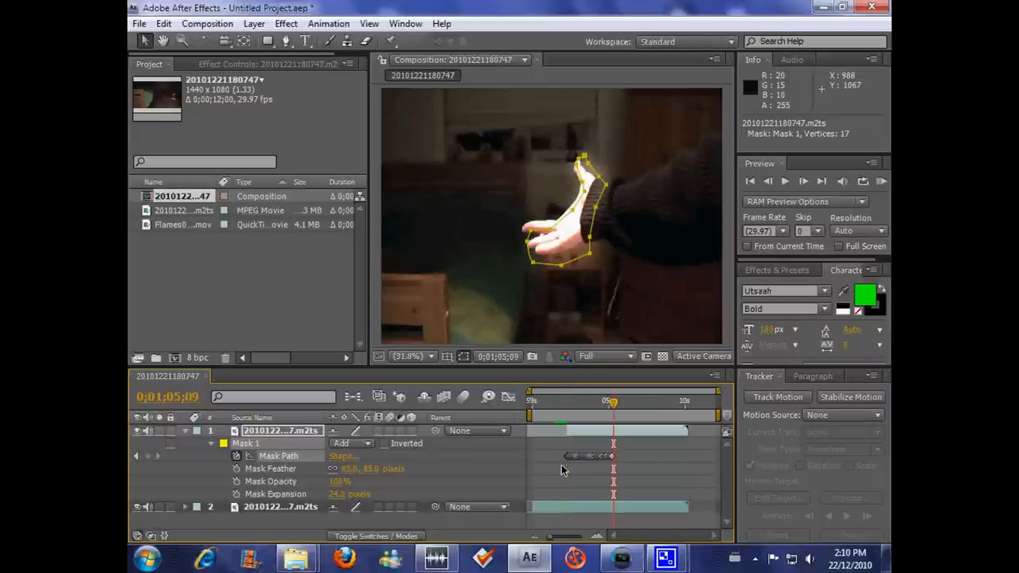
pyautogui.moveTo(570, 406)
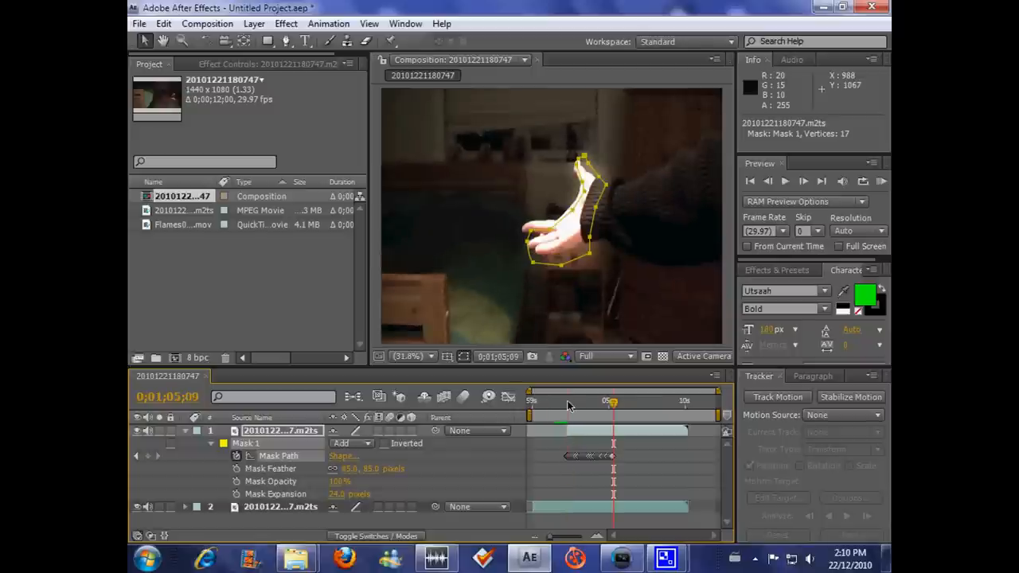
pyautogui.moveTo(613, 408); pyautogui.dragTo(560, 408)
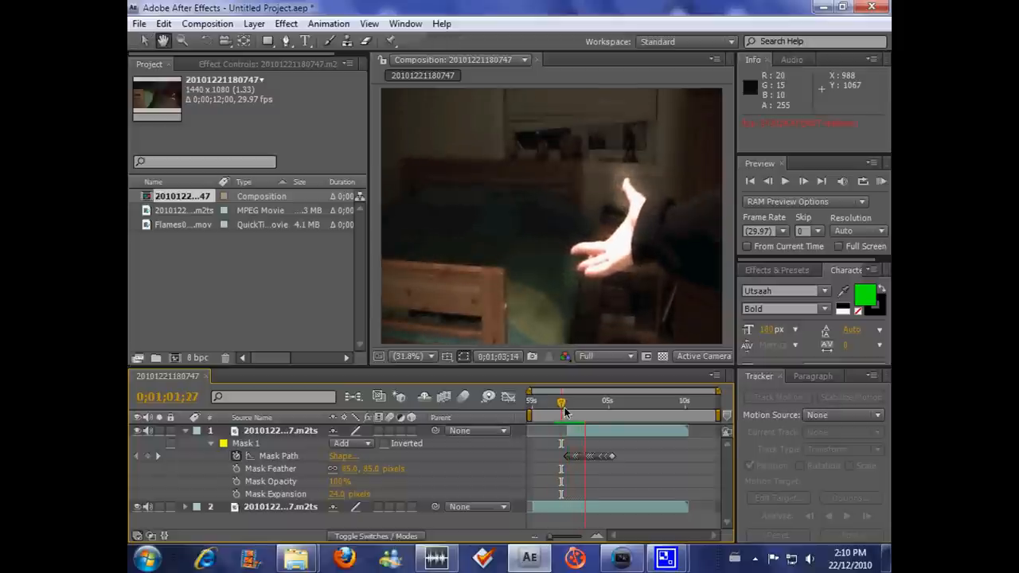
pyautogui.click(564, 402)
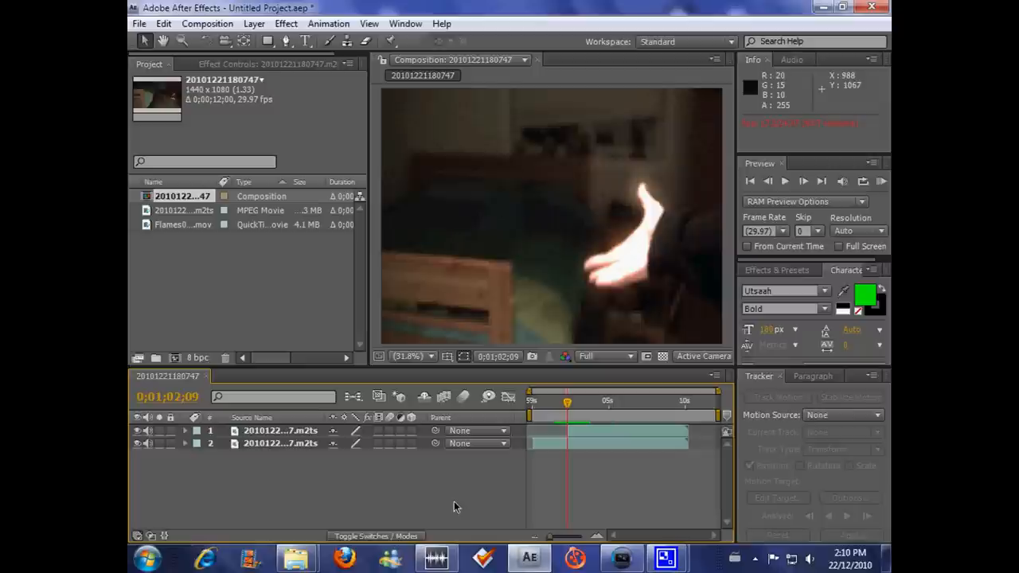
# Pre-compose both hand video layers into Pre-comp 1 with all attributes moved.
pyautogui.click(280, 430)
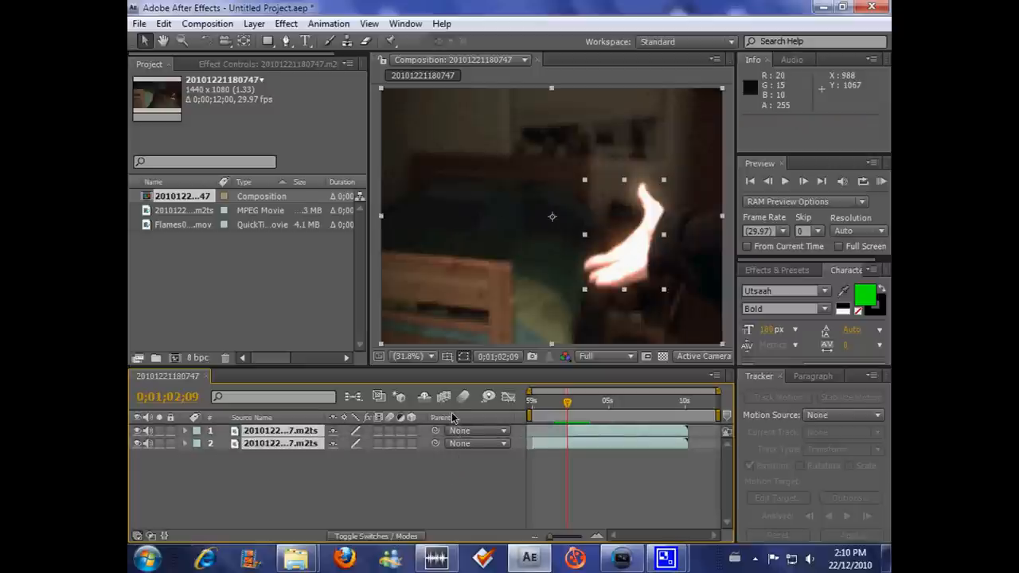
pyautogui.moveTo(443, 417)
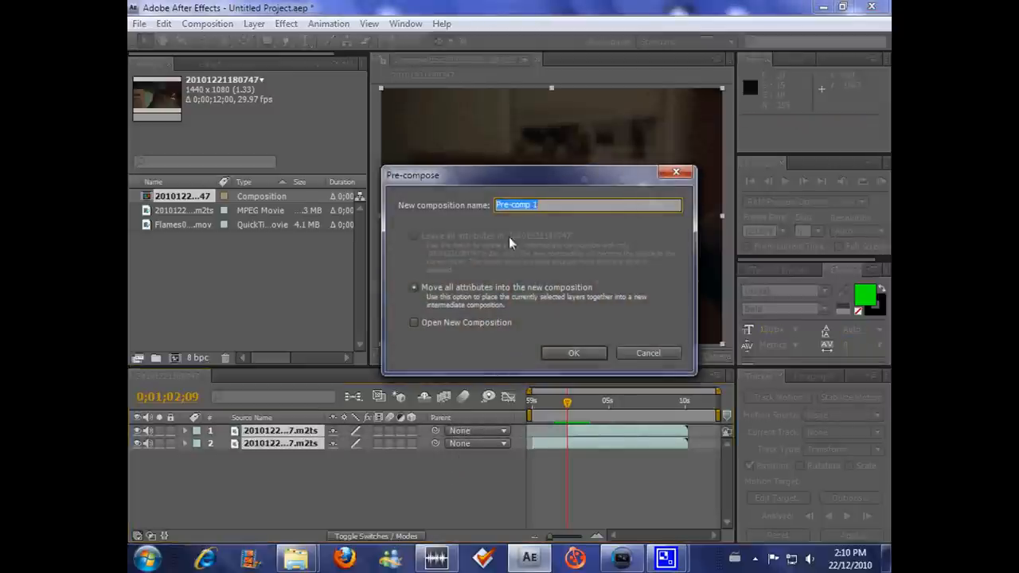
pyautogui.click(574, 353)
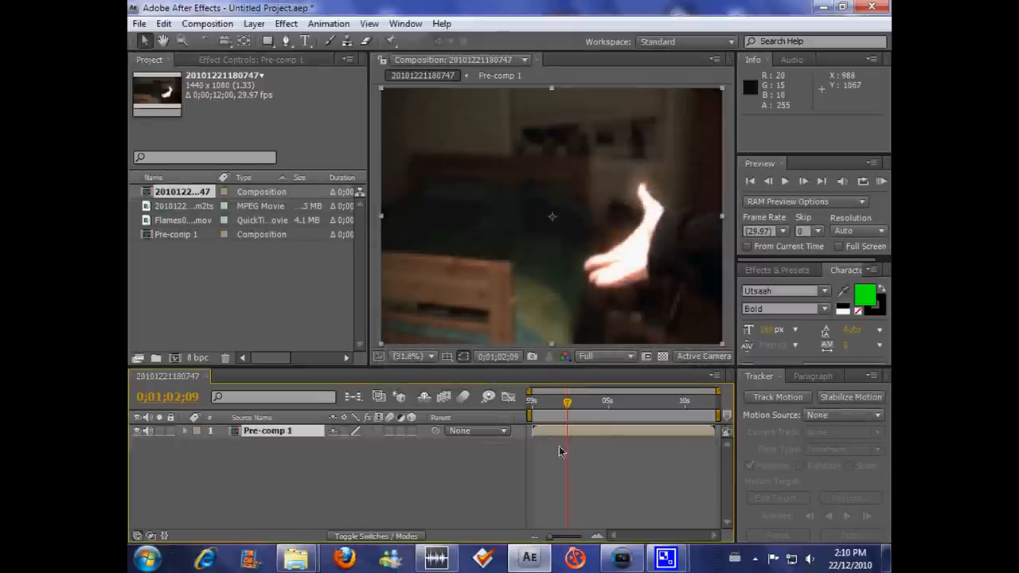
pyautogui.moveTo(576, 422)
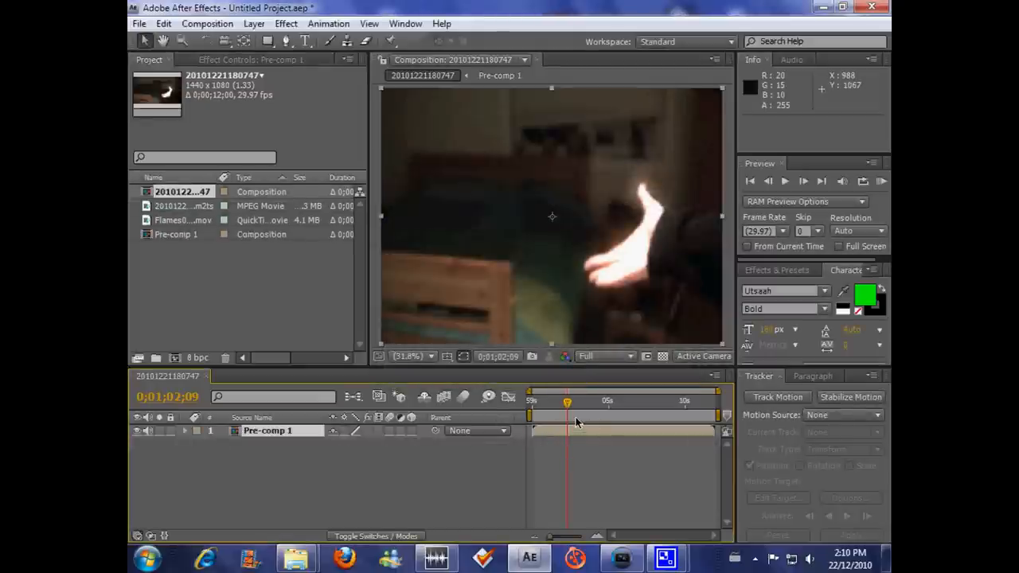
pyautogui.moveTo(672, 309)
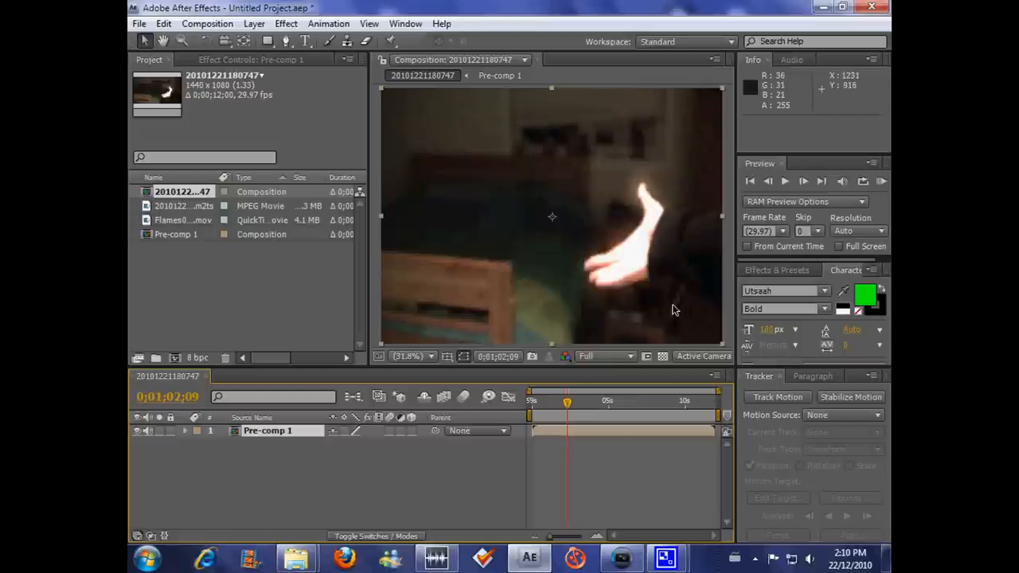
pyautogui.moveTo(836, 465)
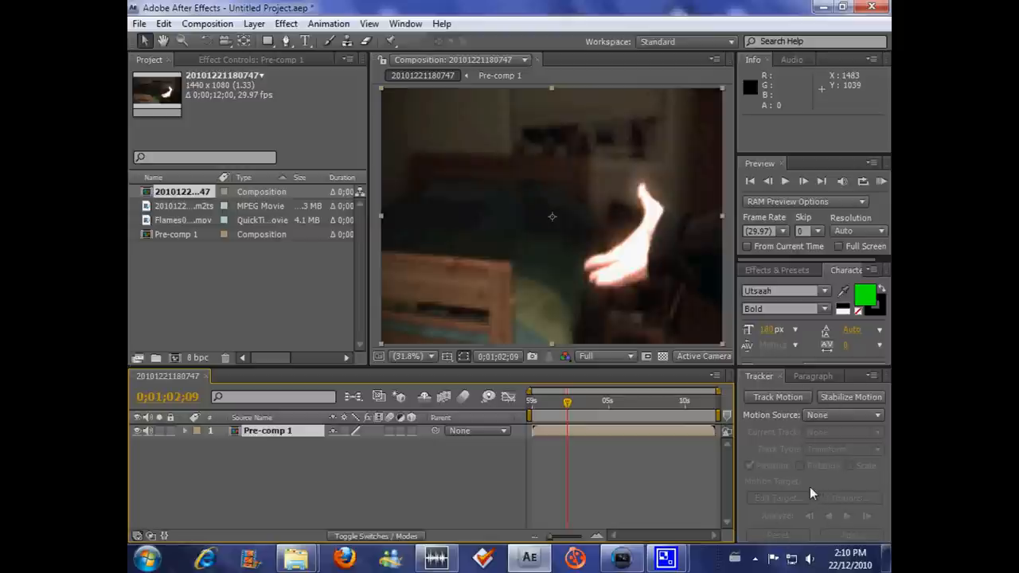
pyautogui.moveTo(470, 91)
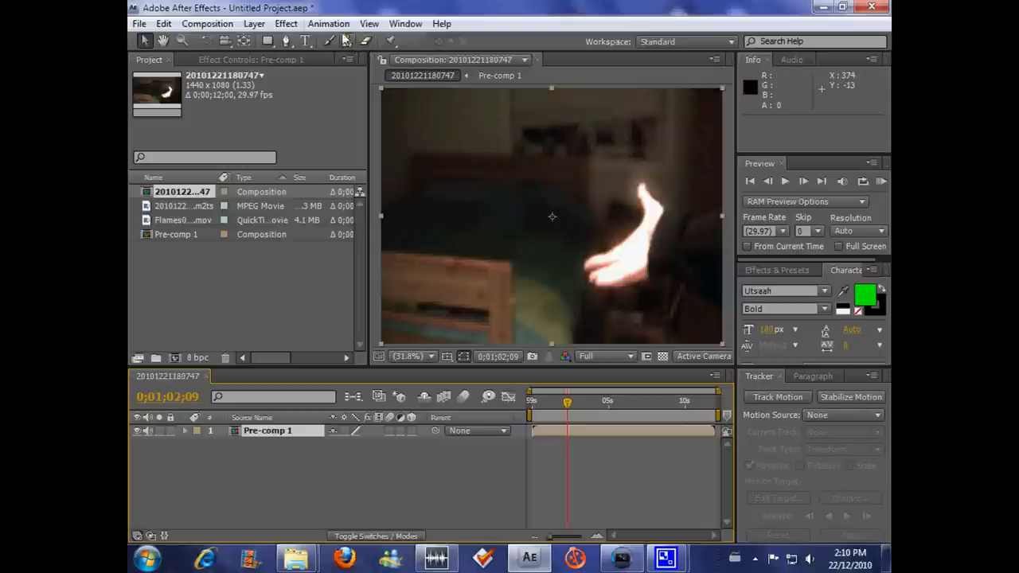
pyautogui.click(405, 24)
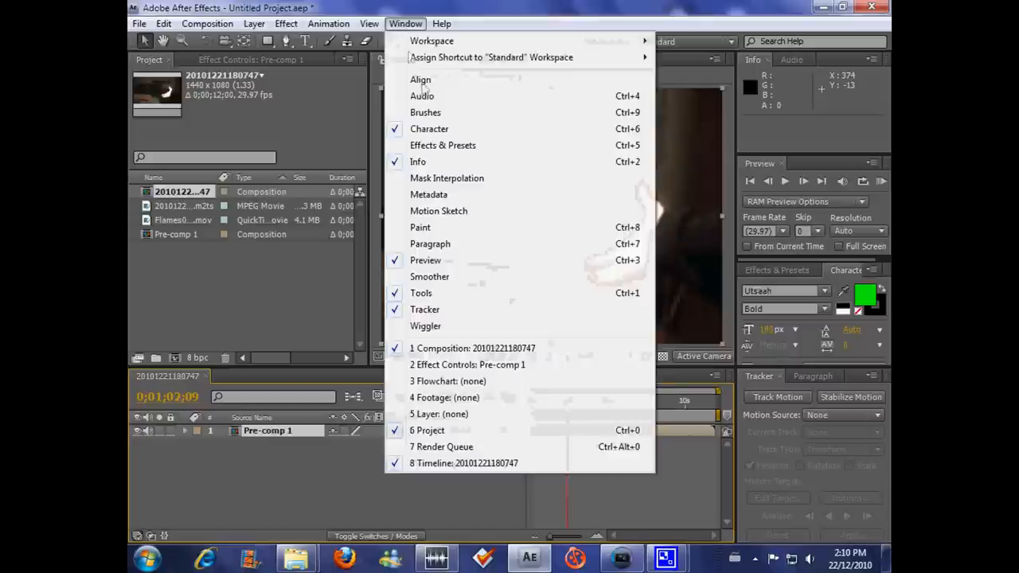
pyautogui.moveTo(497, 197)
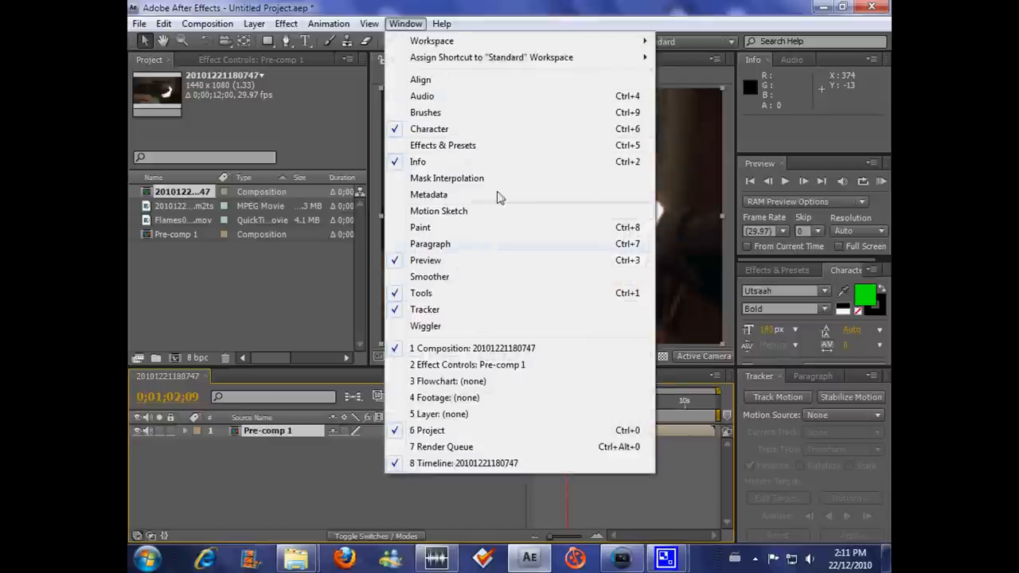
pyautogui.moveTo(427, 309)
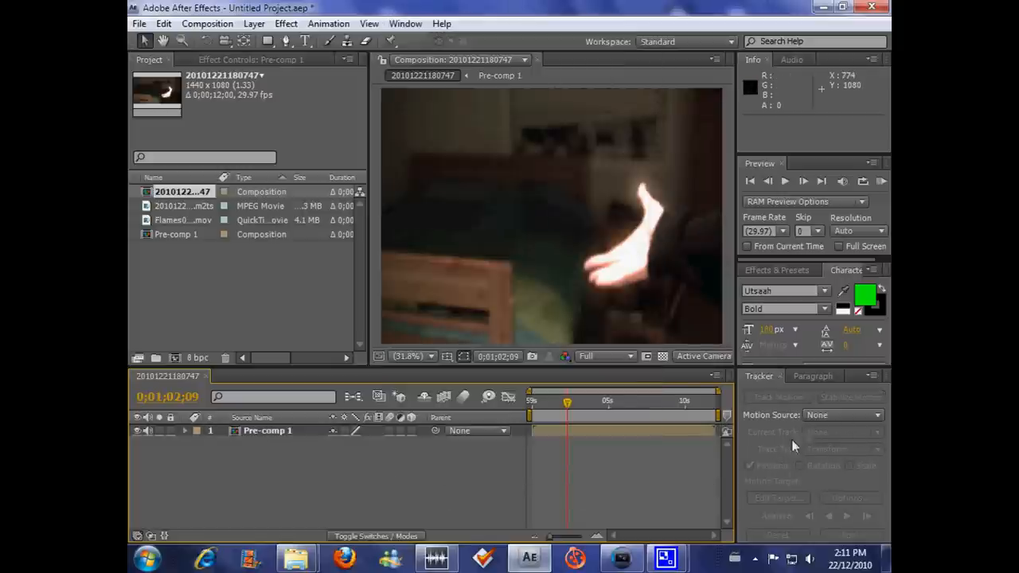
pyautogui.moveTo(577, 239)
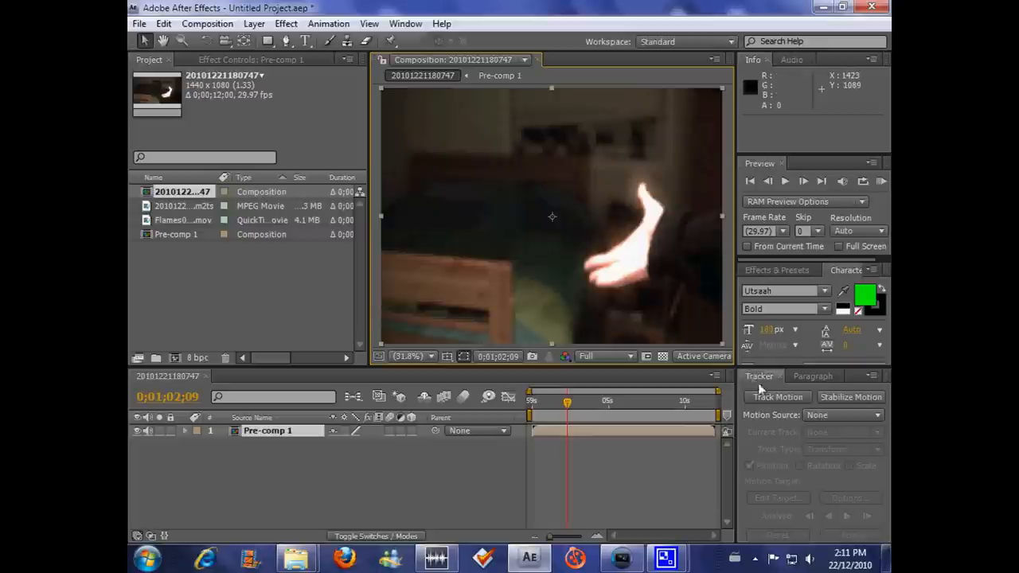
# Track Motion on Pre-comp 1 with Track Point 1 over the hand, analyzing forward then stopping.
pyautogui.click(777, 397)
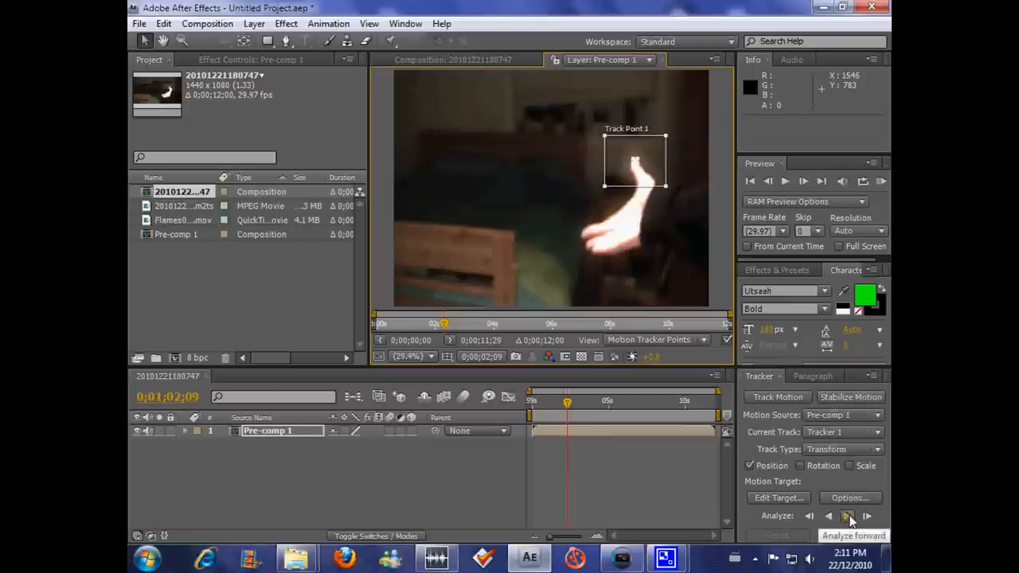
pyautogui.click(847, 516)
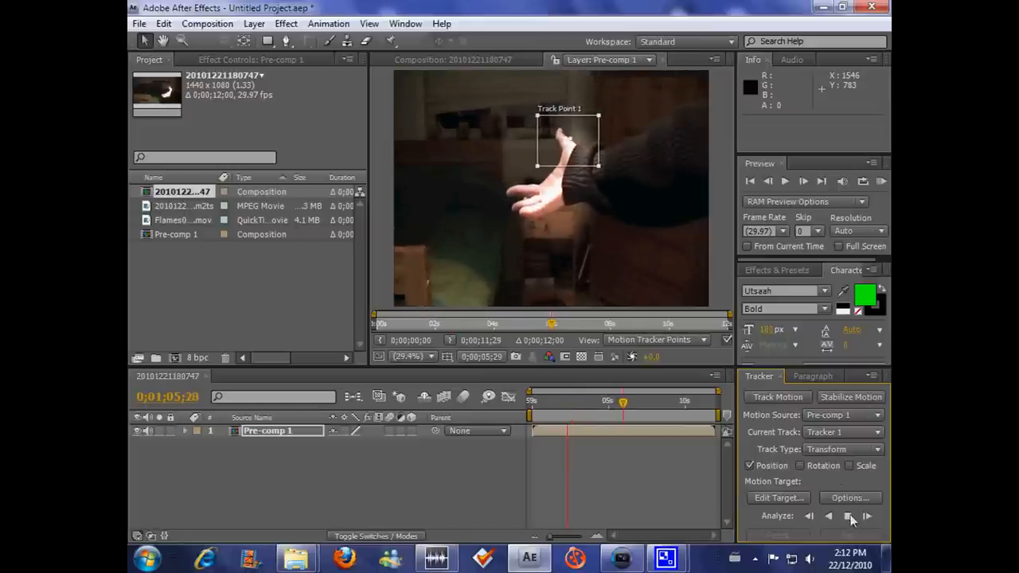
pyautogui.click(867, 516)
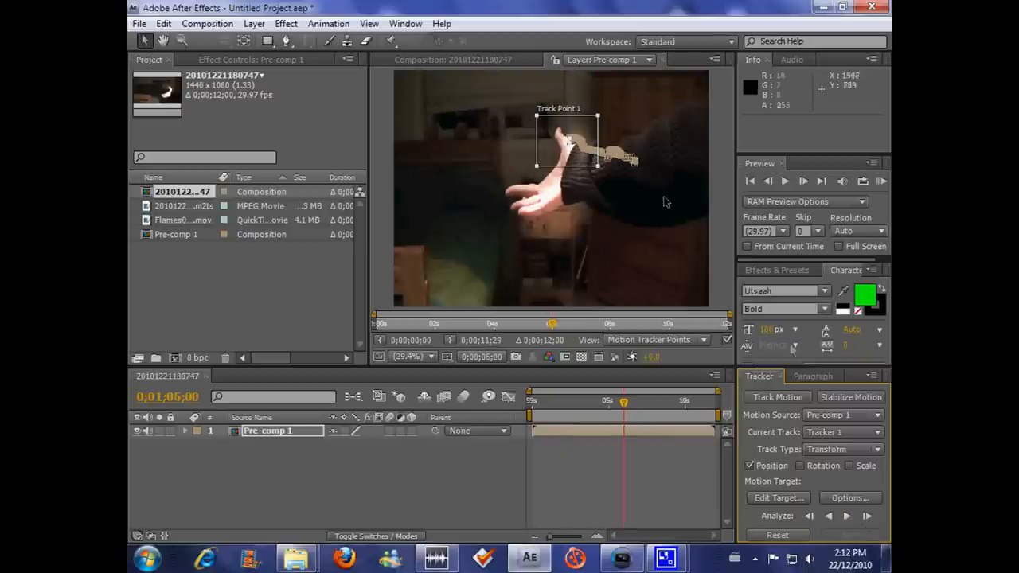
pyautogui.moveTo(732, 280)
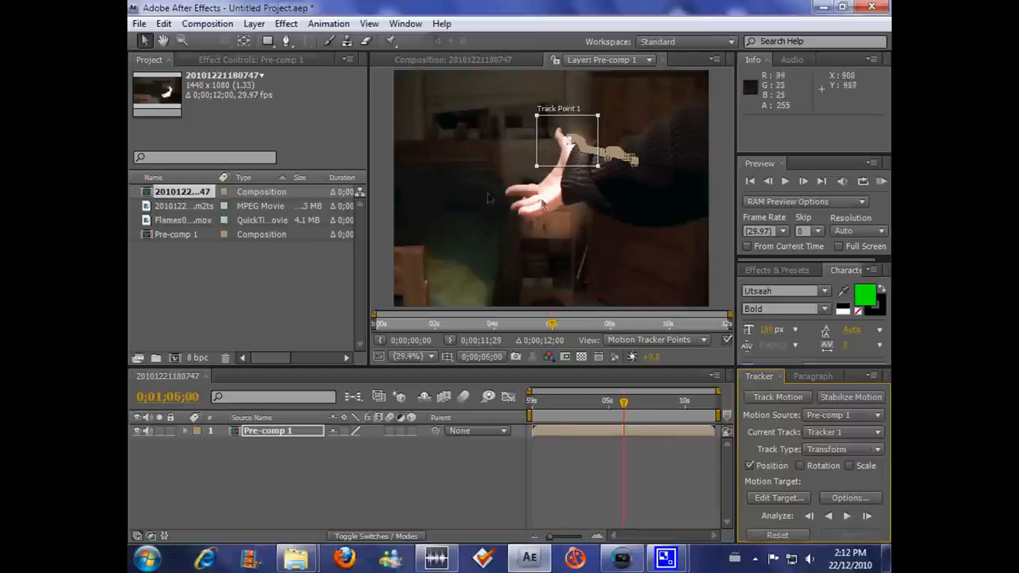
# Add a new Null 1 layer to the composition from the Layer menu.
pyautogui.click(255, 24)
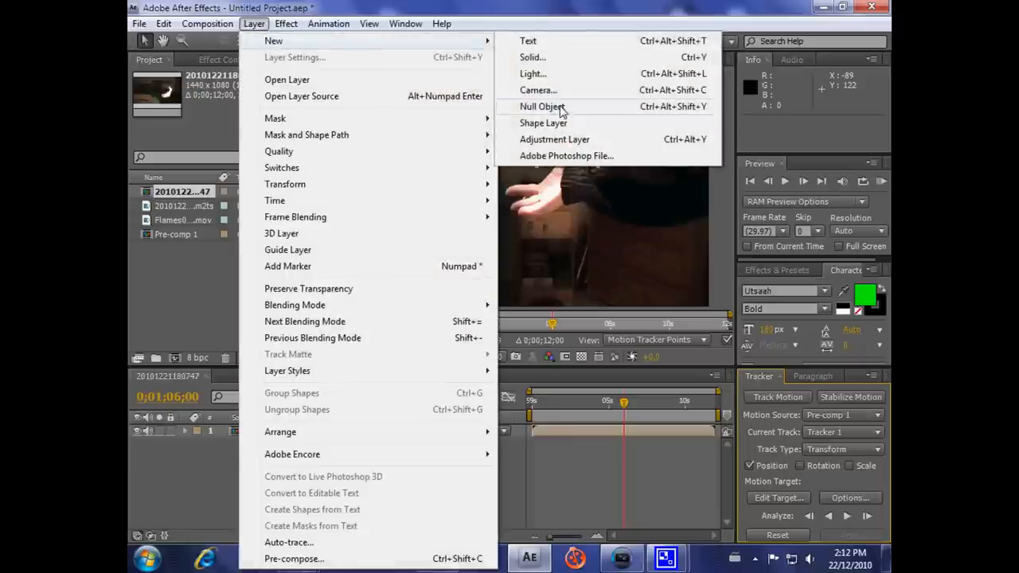
pyautogui.click(541, 105)
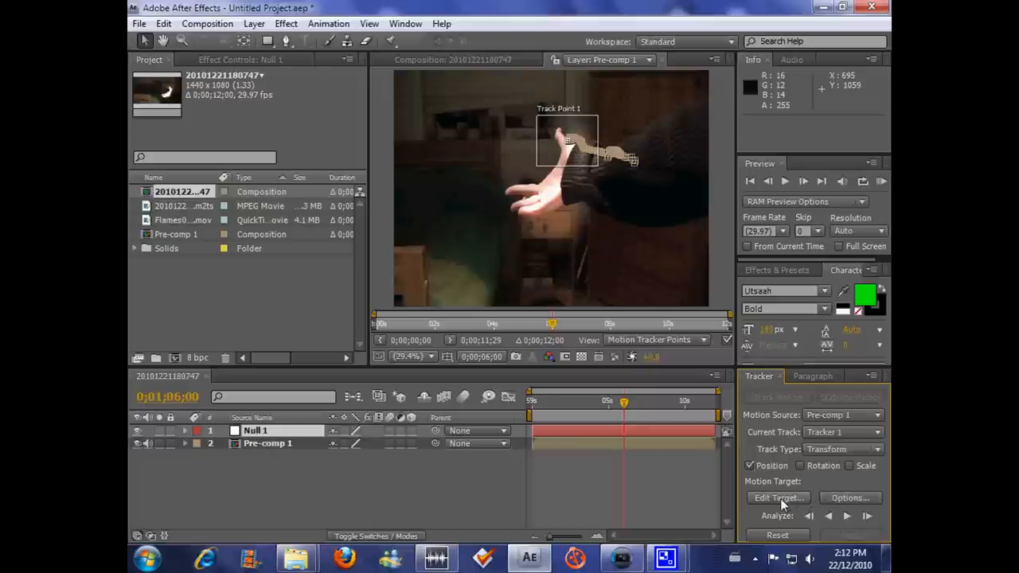
# Set Null 1 as the tracker's motion target and apply the tracked motion in X and Y.
pyautogui.click(777, 497)
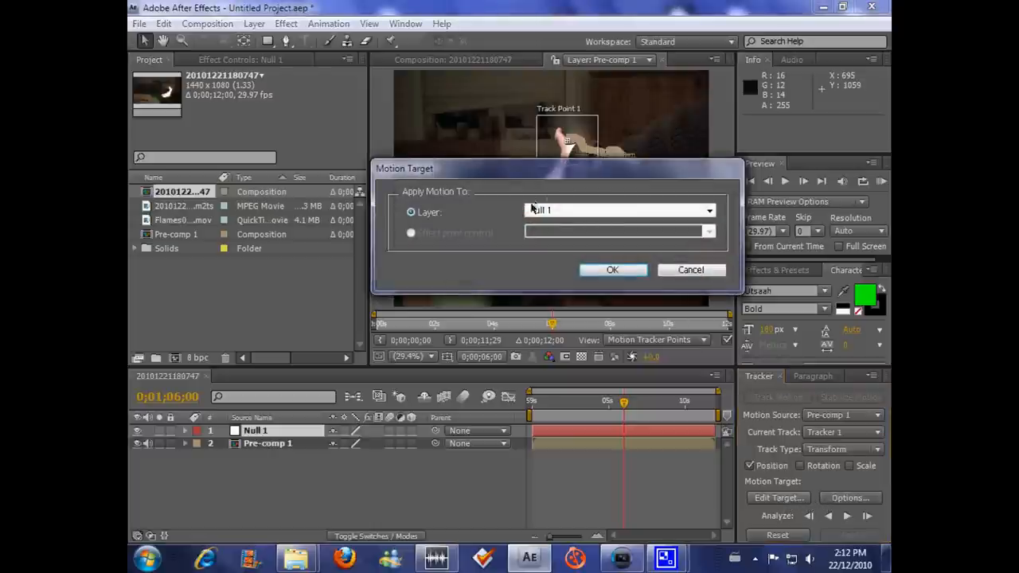
pyautogui.click(707, 210)
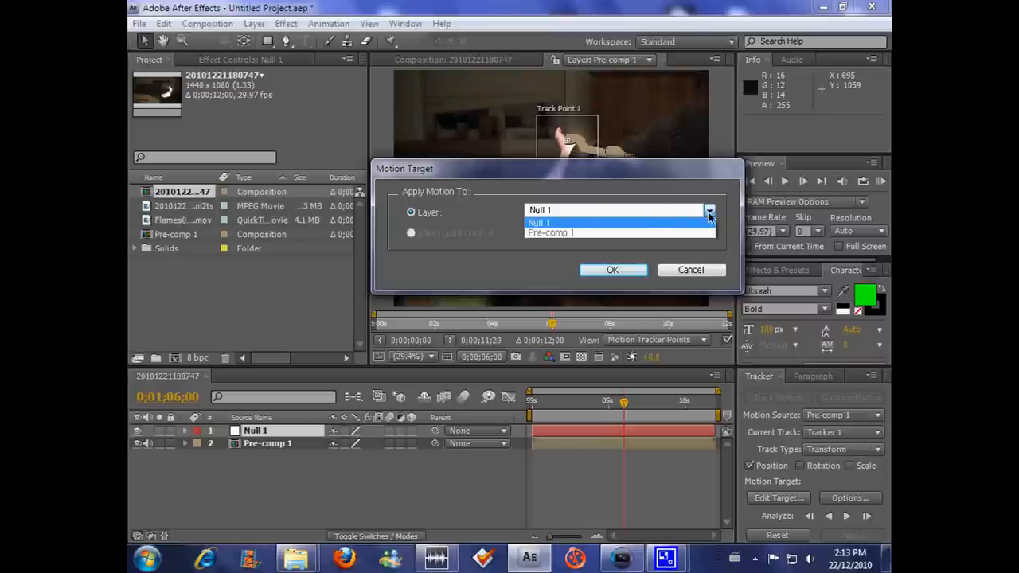
pyautogui.click(538, 223)
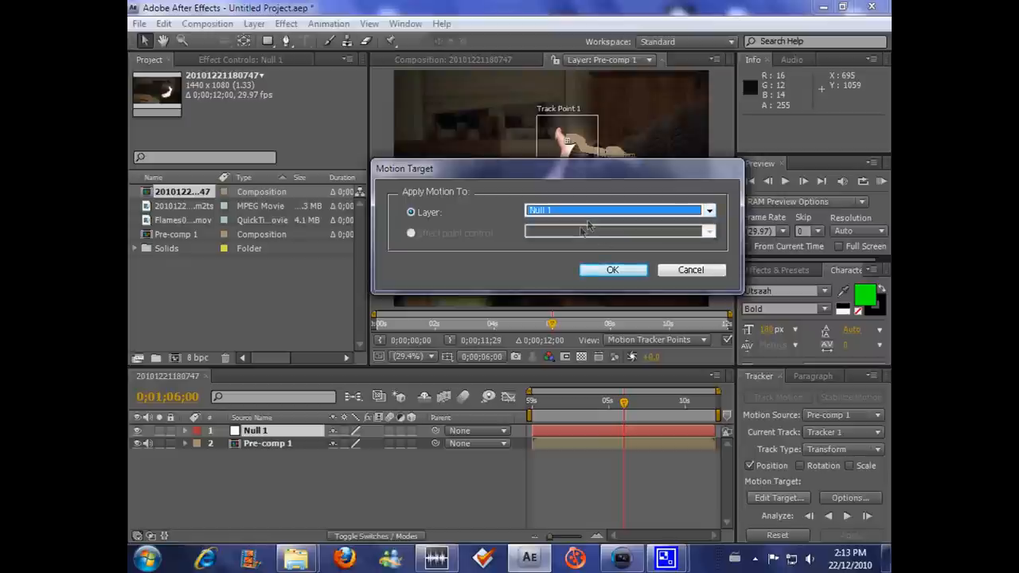
pyautogui.click(612, 271)
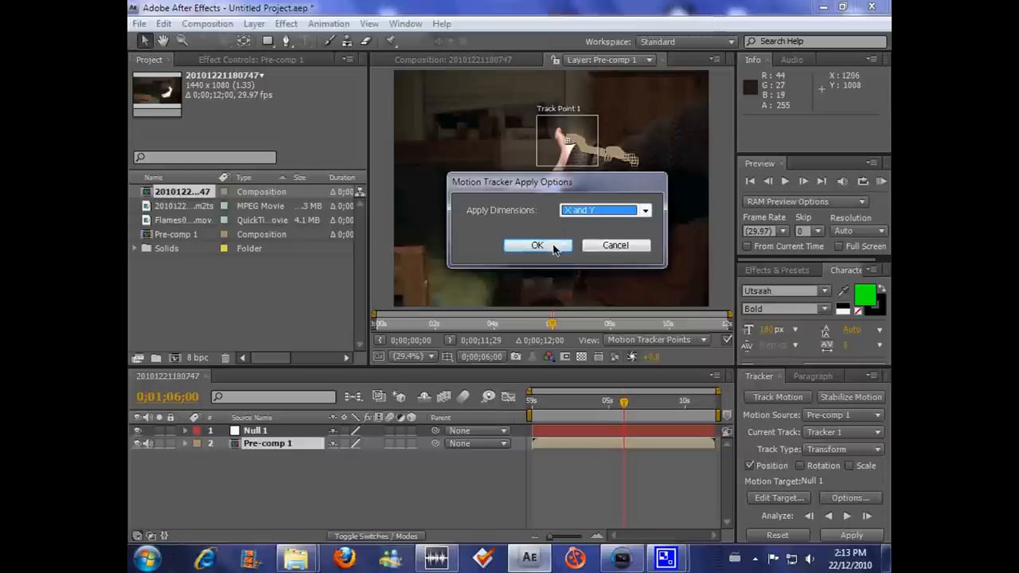
pyautogui.click(536, 245)
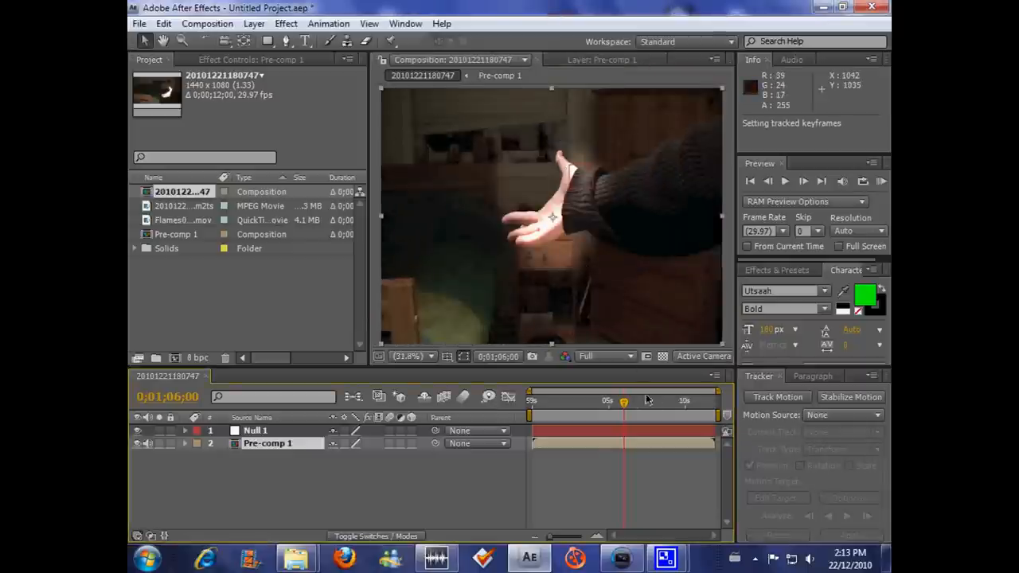
pyautogui.moveTo(575, 406)
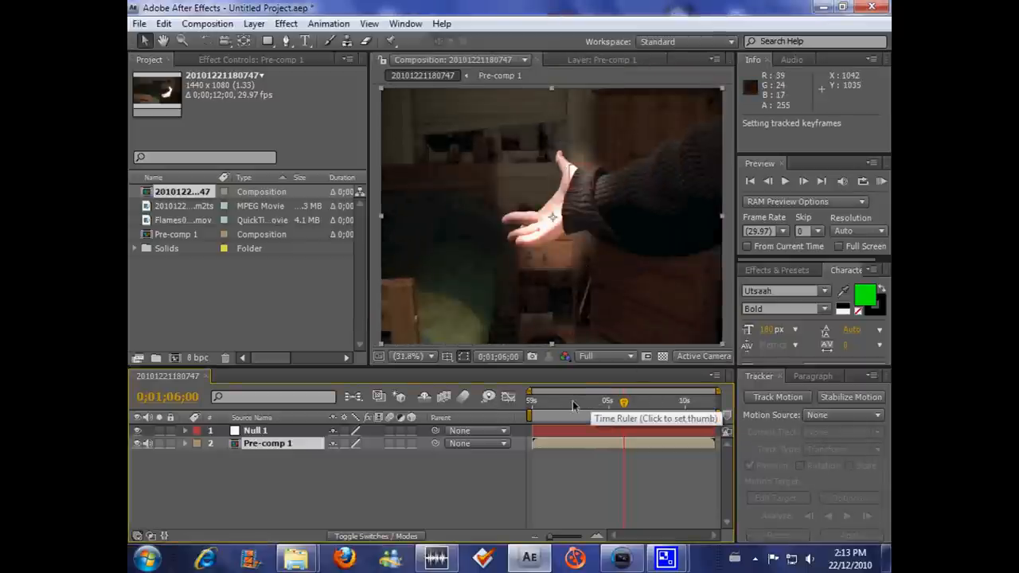
pyautogui.moveTo(586, 406)
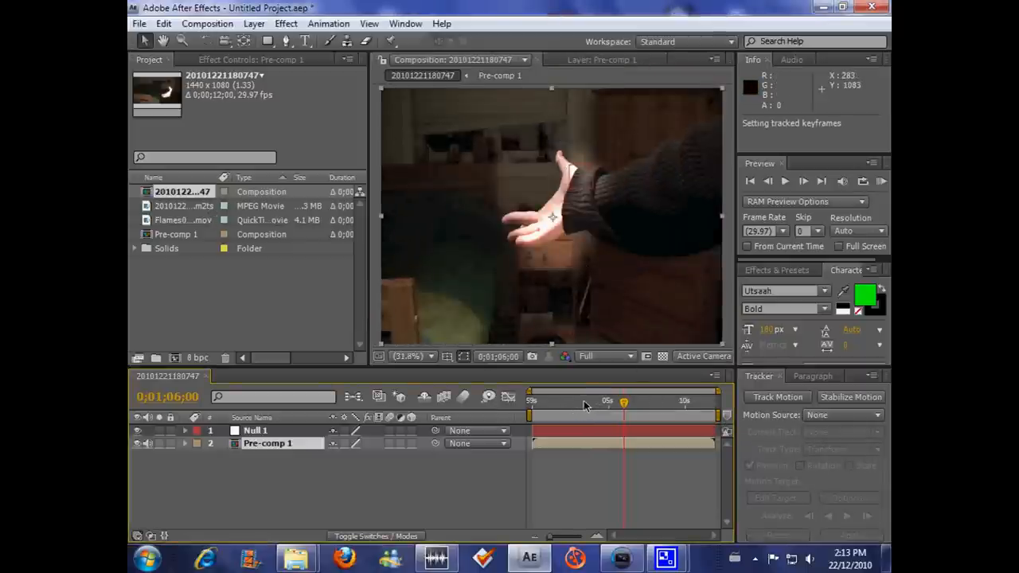
pyautogui.moveTo(624, 406); pyautogui.dragTo(591, 406)
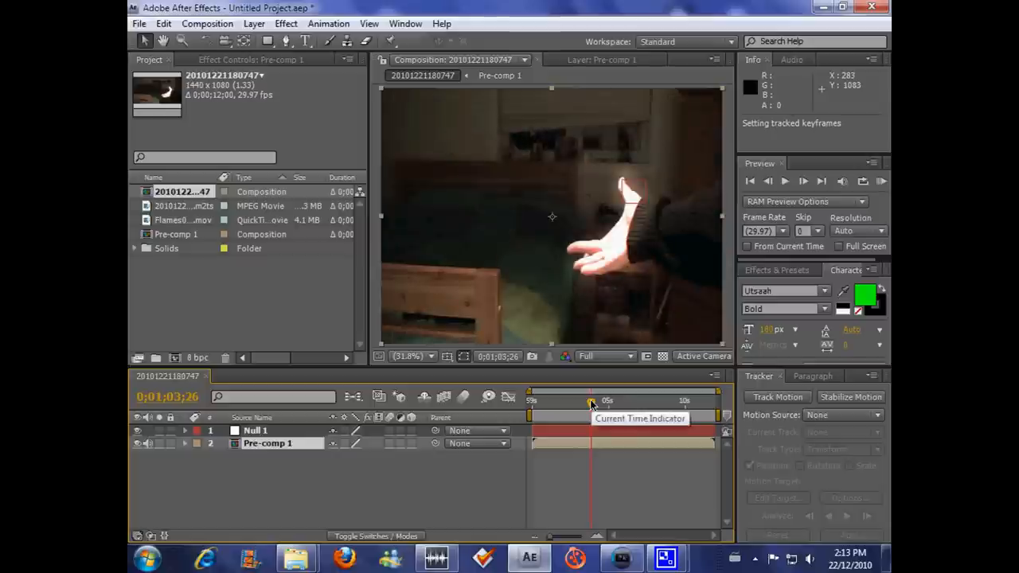
pyautogui.moveTo(591, 406); pyautogui.dragTo(567, 406)
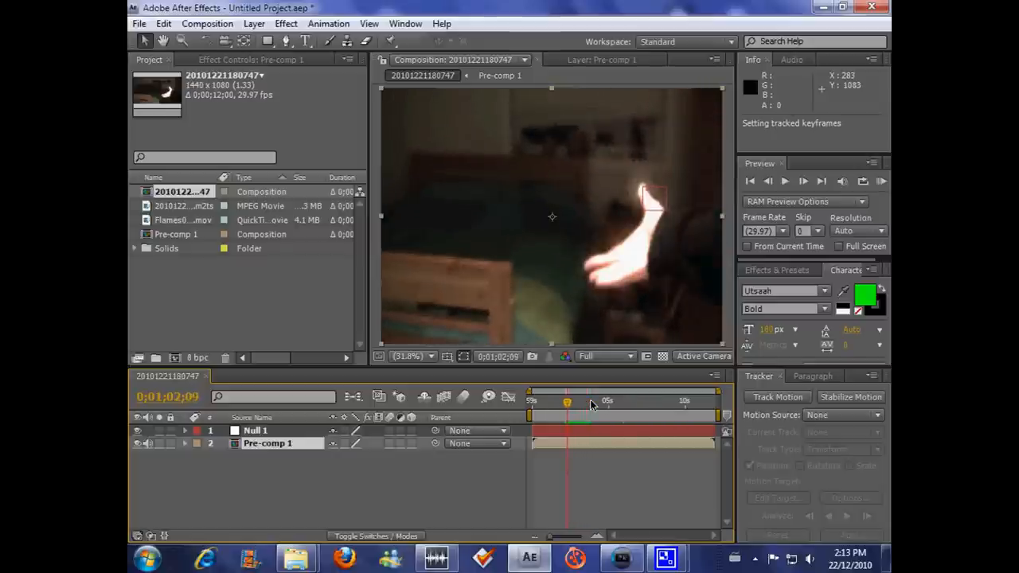
pyautogui.click(185, 220)
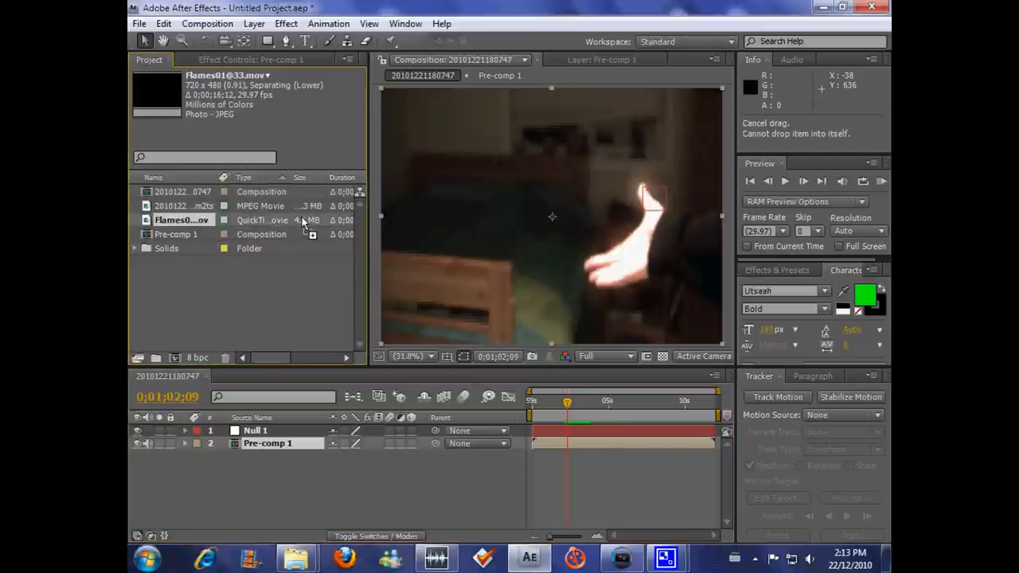
pyautogui.moveTo(183, 220); pyautogui.dragTo(560, 201)
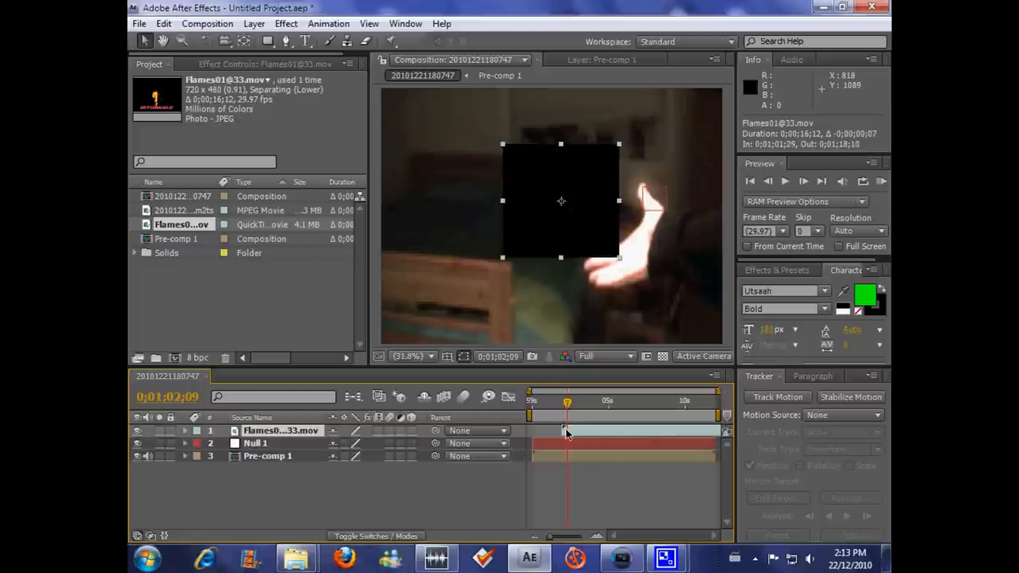
pyautogui.moveTo(574, 271)
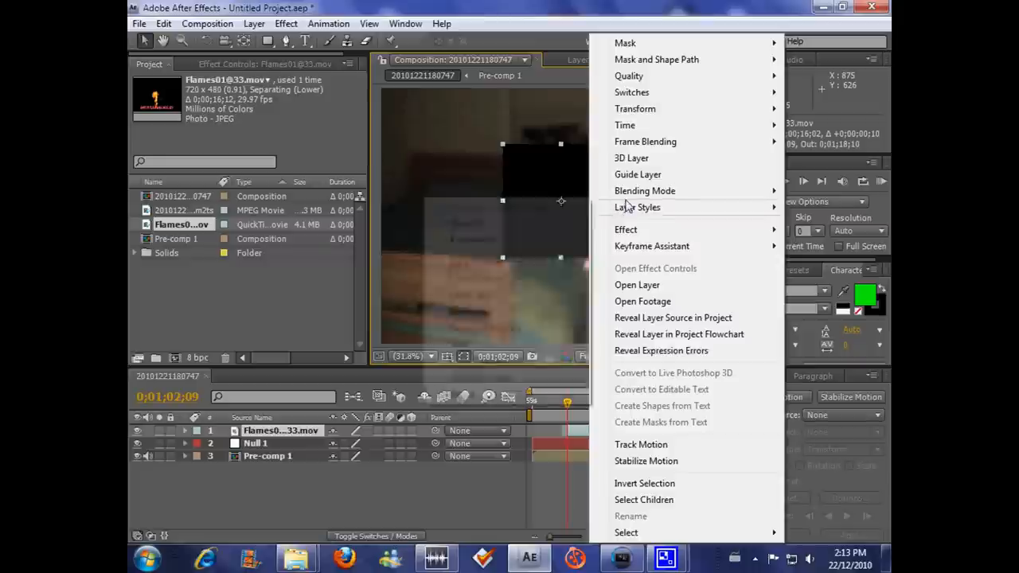
# Set the flames layer's blending mode to Add so its black background disappears.
pyautogui.click(645, 191)
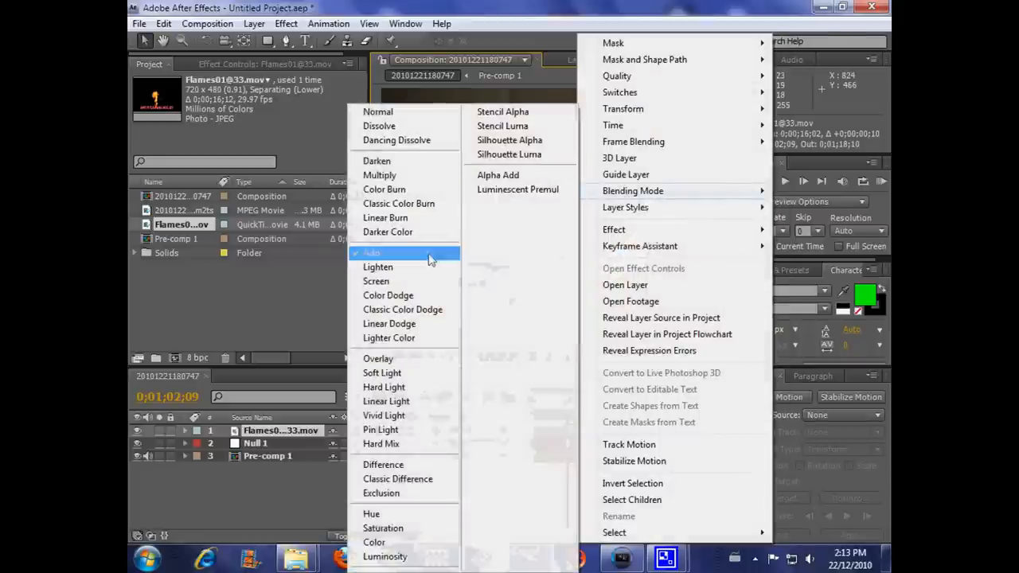
pyautogui.click(371, 252)
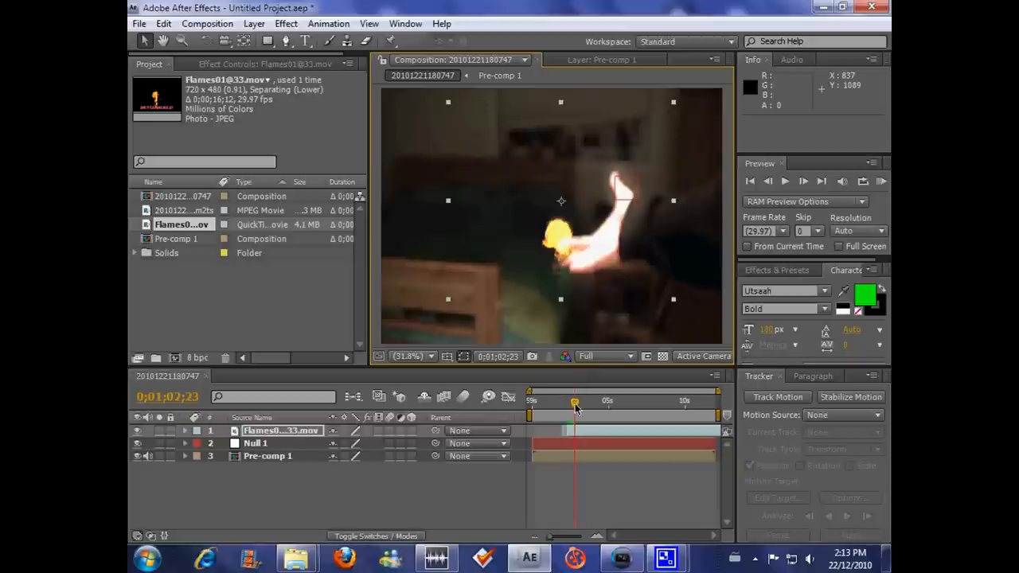
# Parent the flames layer to 2. Null 1 so it follows the tracked hand.
pyautogui.moveTo(576, 411); pyautogui.dragTo(565, 410)
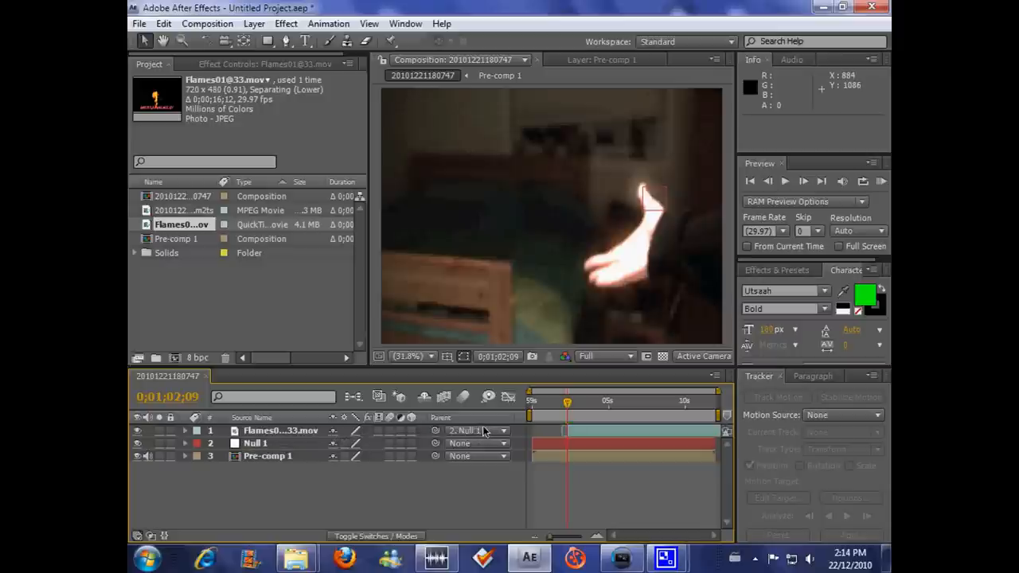
pyautogui.moveTo(470, 452)
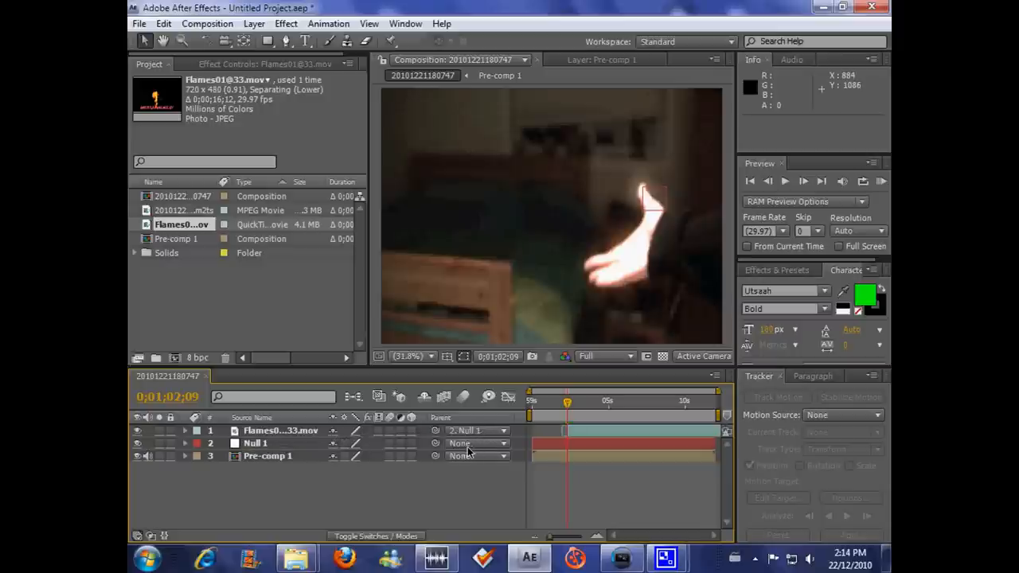
pyautogui.moveTo(517, 433)
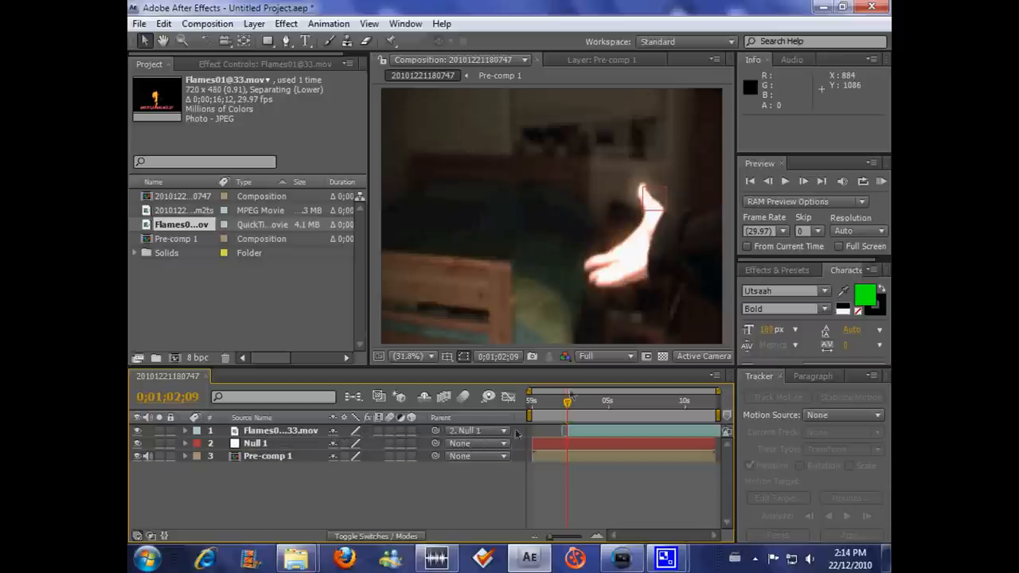
pyautogui.click(280, 430)
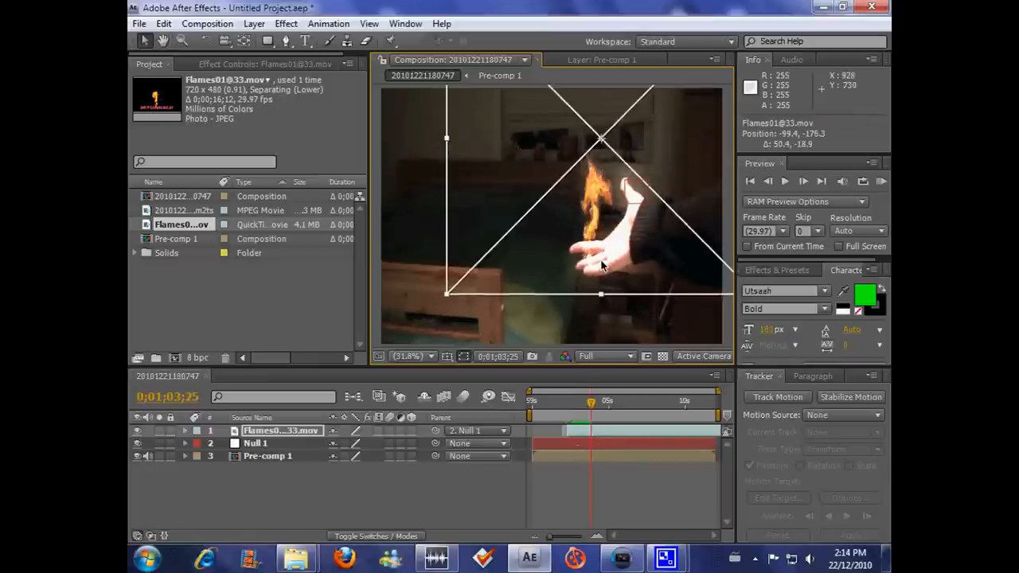
# Move and enlarge the flames in the viewer so they rise from the palm.
pyautogui.moveTo(591, 405); pyautogui.dragTo(571, 404)
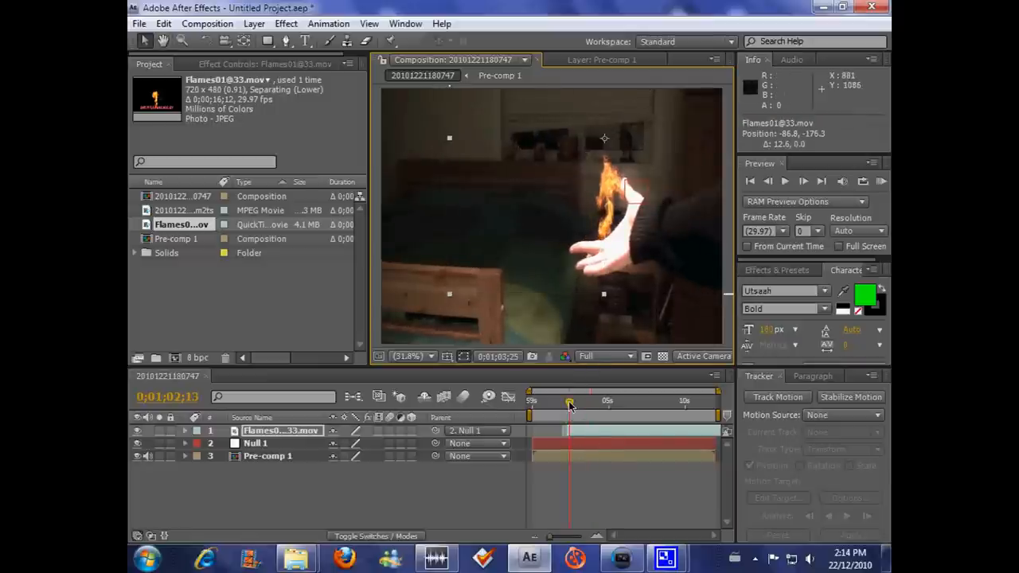
pyautogui.moveTo(570, 405); pyautogui.dragTo(560, 405)
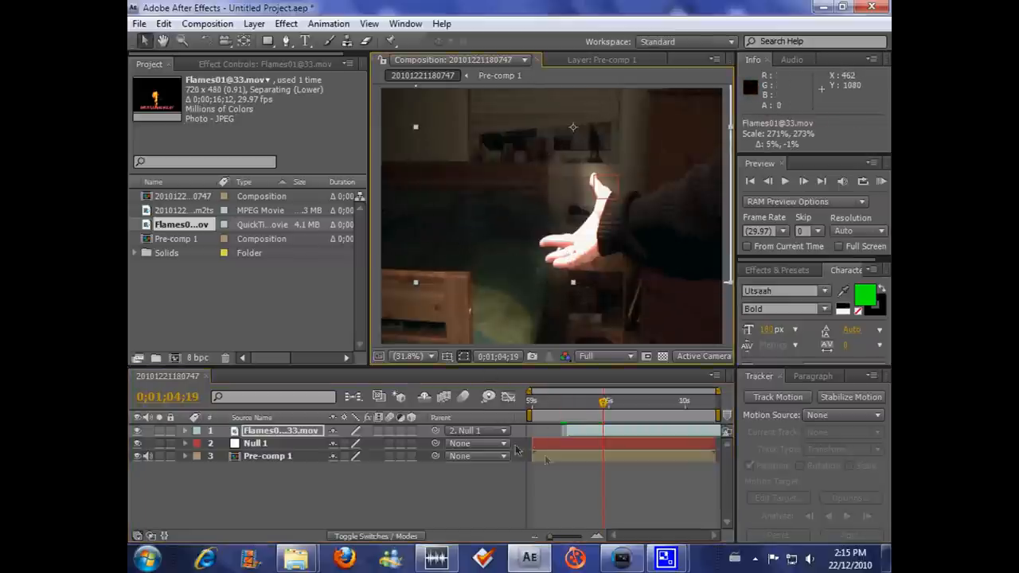
pyautogui.moveTo(607, 405); pyautogui.dragTo(579, 404)
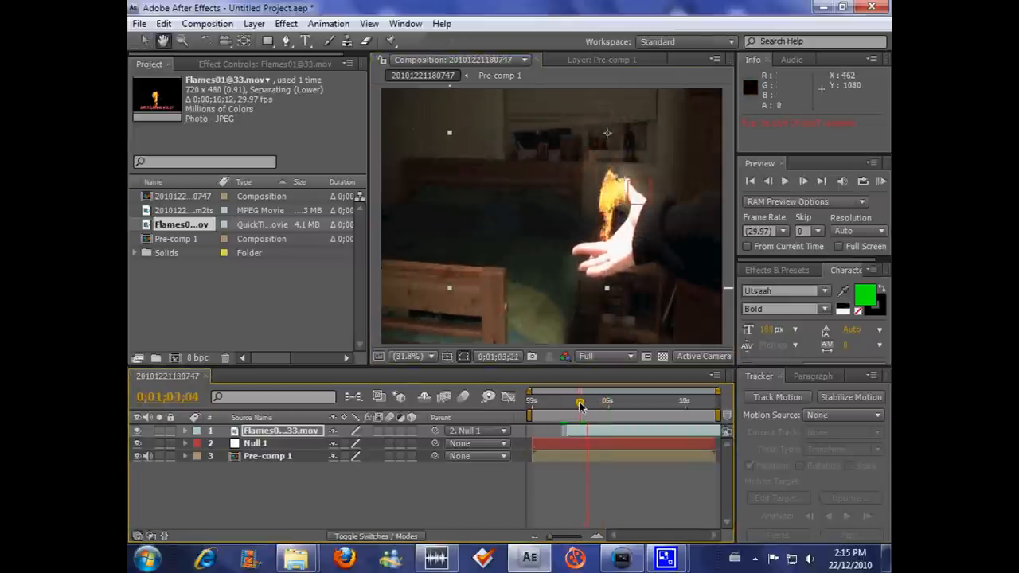
pyautogui.moveTo(580, 404); pyautogui.dragTo(603, 405)
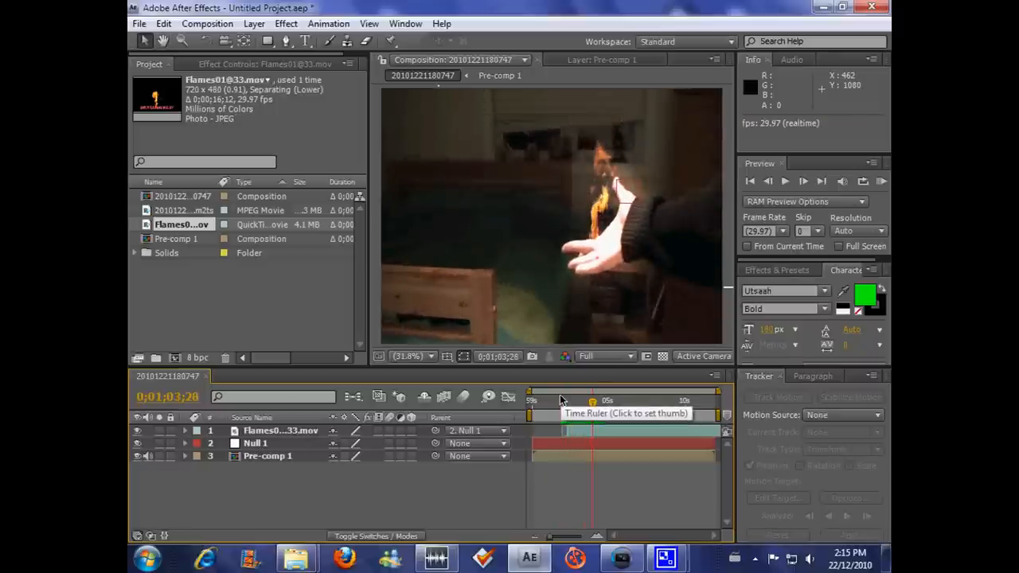
# Pre-compose all three layers into a new composition named Pre-comp 2.
pyautogui.click(564, 401)
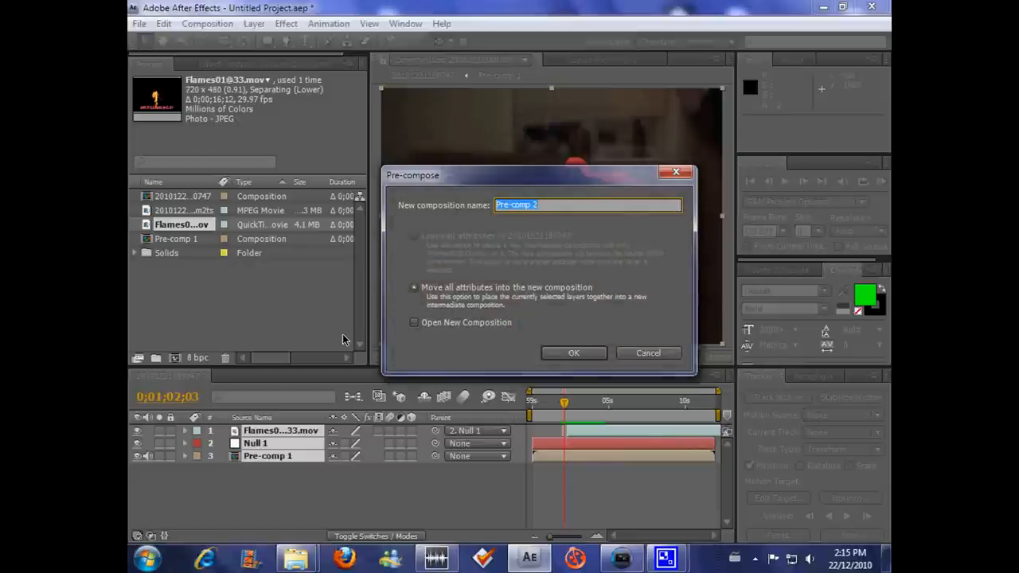
pyautogui.click(574, 354)
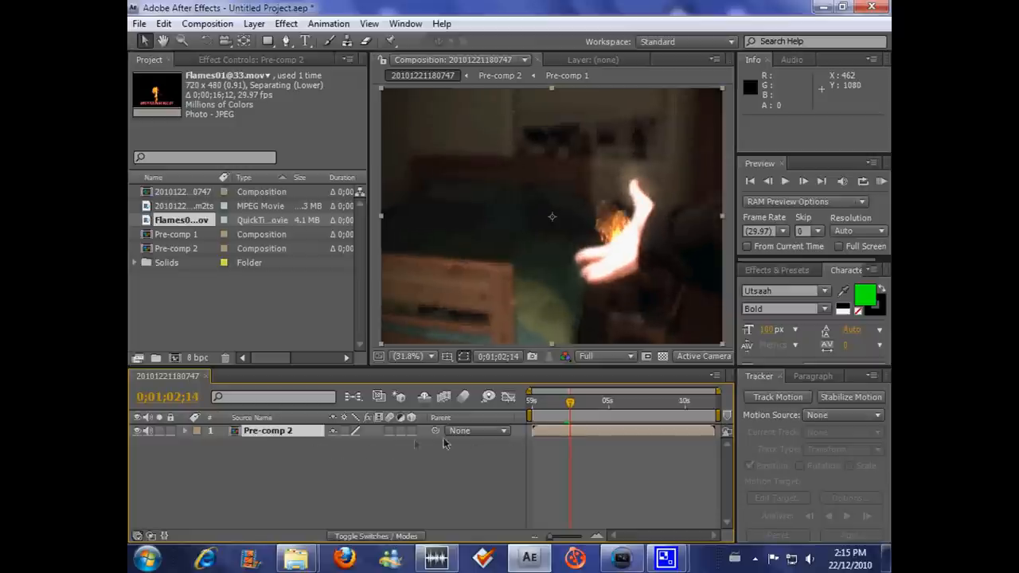
pyautogui.moveTo(190, 436)
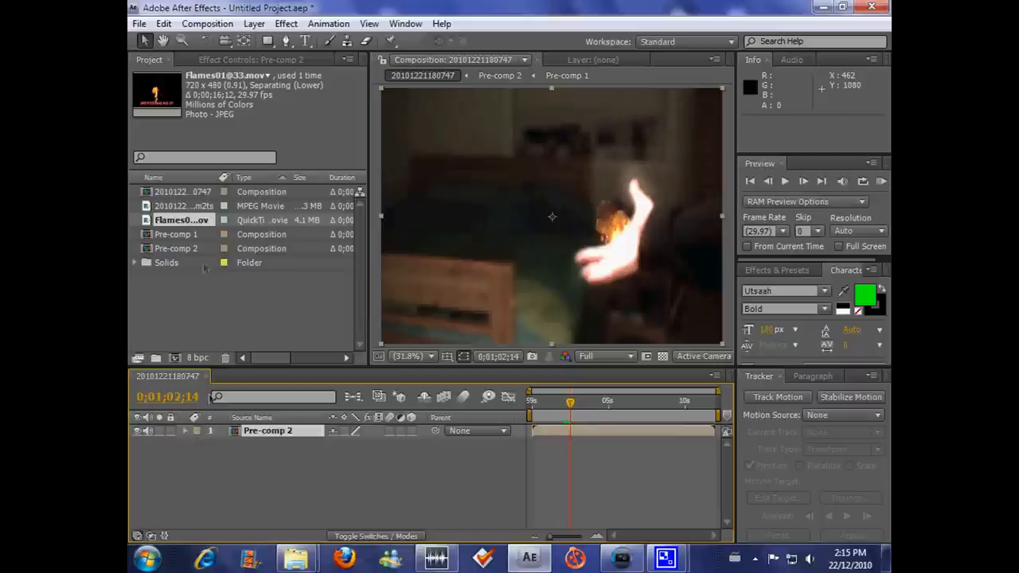
# Reveal Pre-comp 2's Transform properties and enable Position keyframing.
pyautogui.click(187, 430)
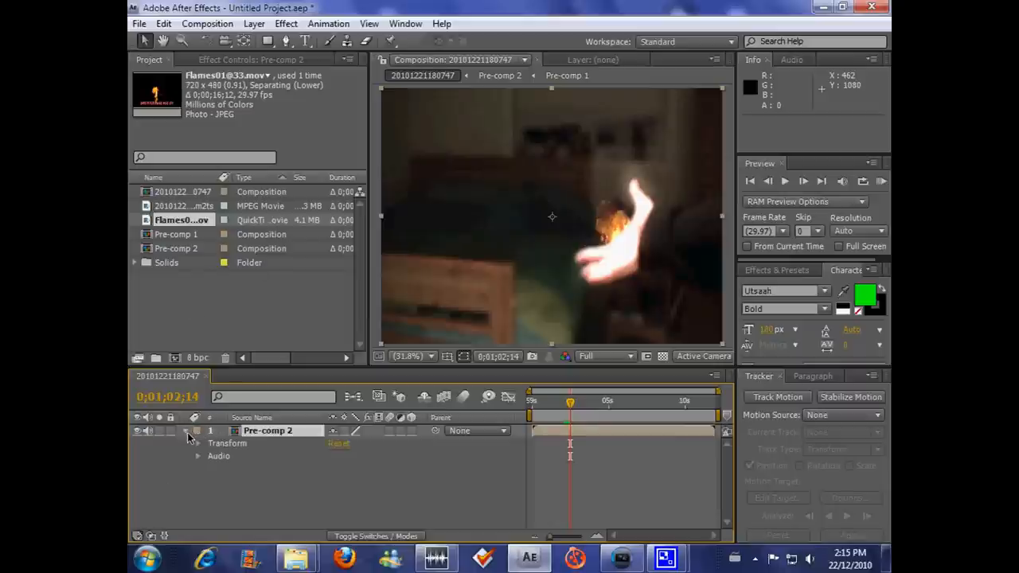
pyautogui.click(197, 443)
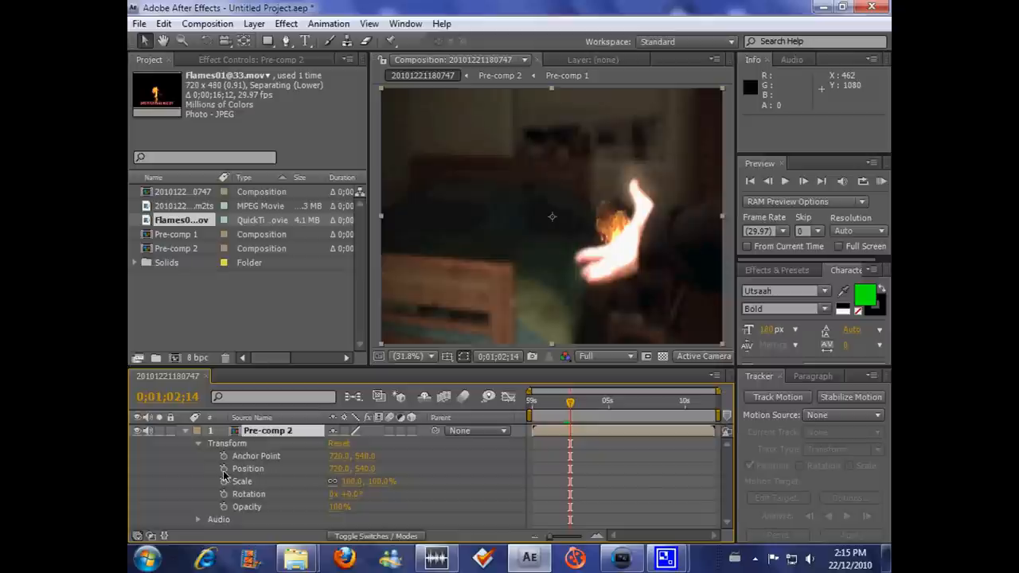
pyautogui.click(222, 468)
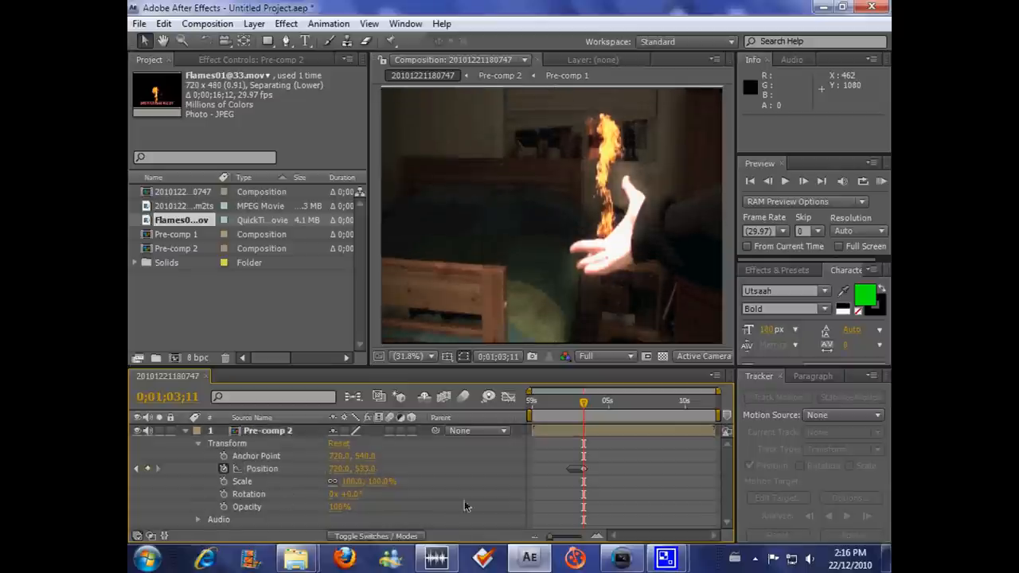
# Offset Pre-comp 2's Position at several frames to create camera-shake keyframes.
pyautogui.moveTo(583, 401); pyautogui.dragTo(566, 401)
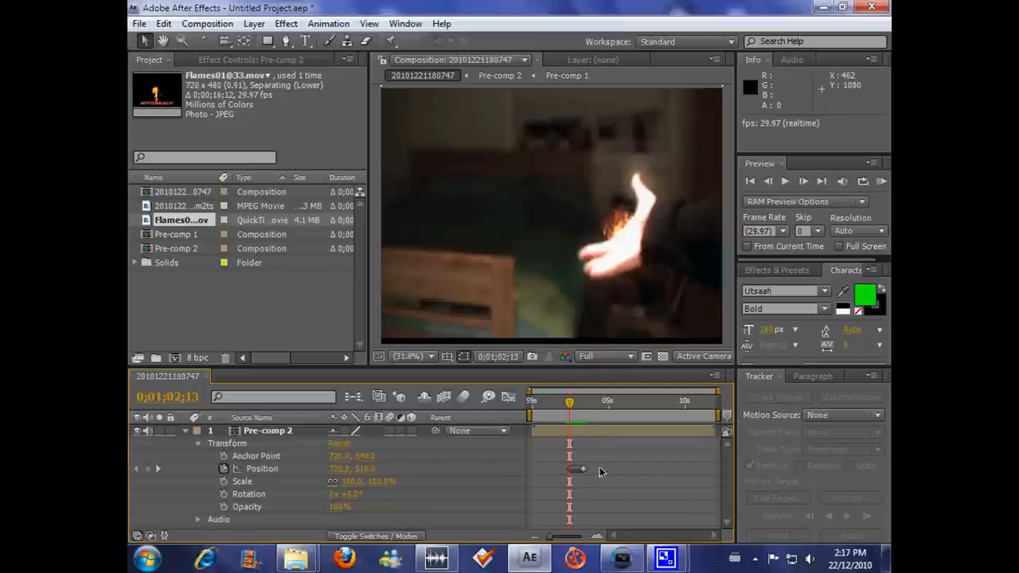
pyautogui.moveTo(589, 484)
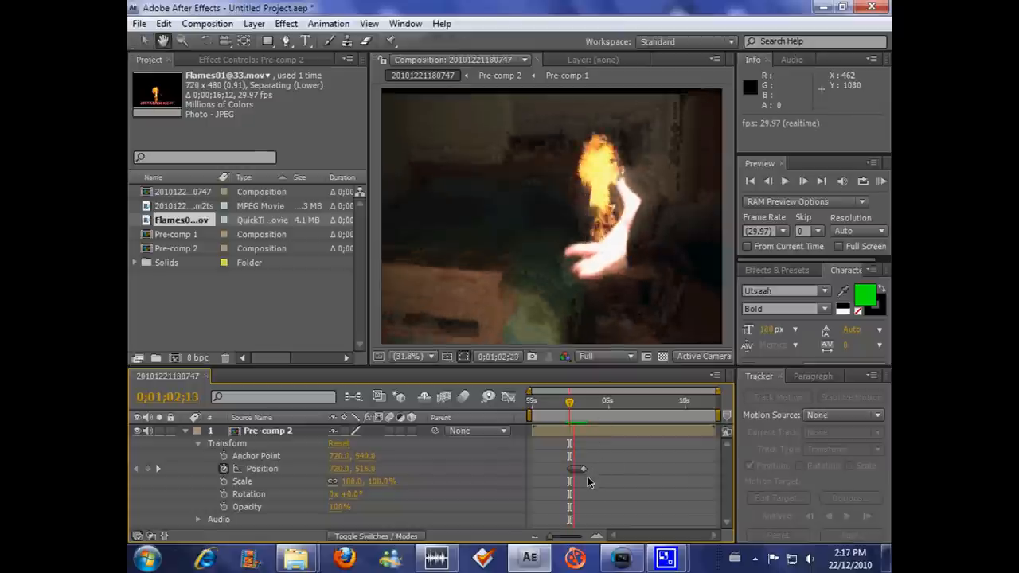
pyautogui.moveTo(570, 402); pyautogui.dragTo(561, 401)
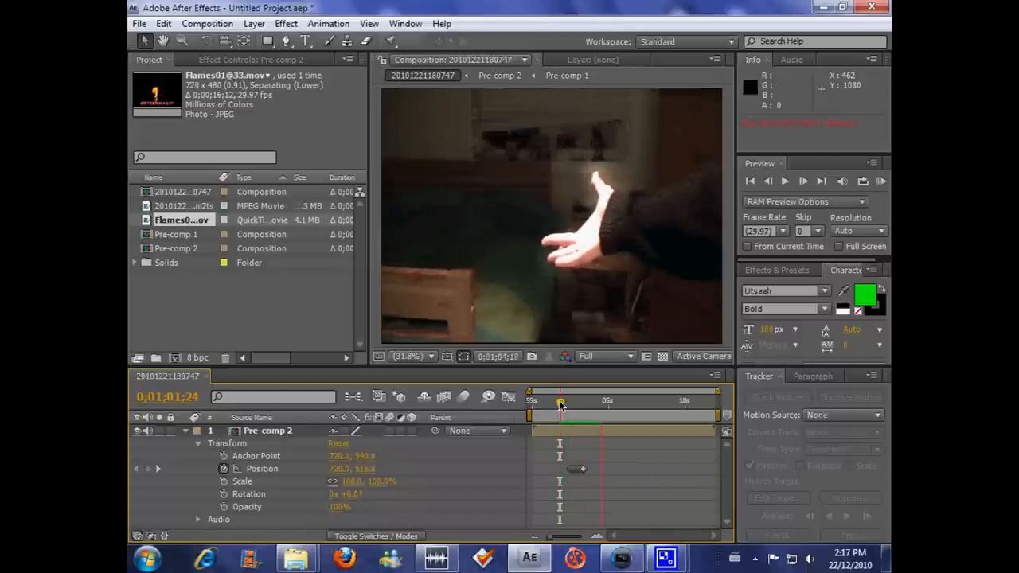
pyautogui.moveTo(560, 401); pyautogui.dragTo(604, 401)
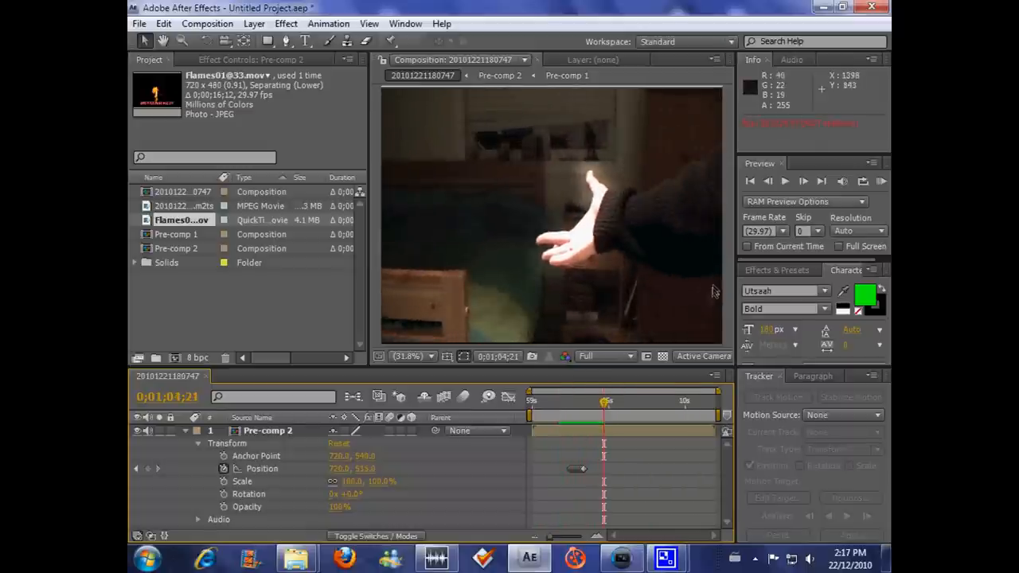